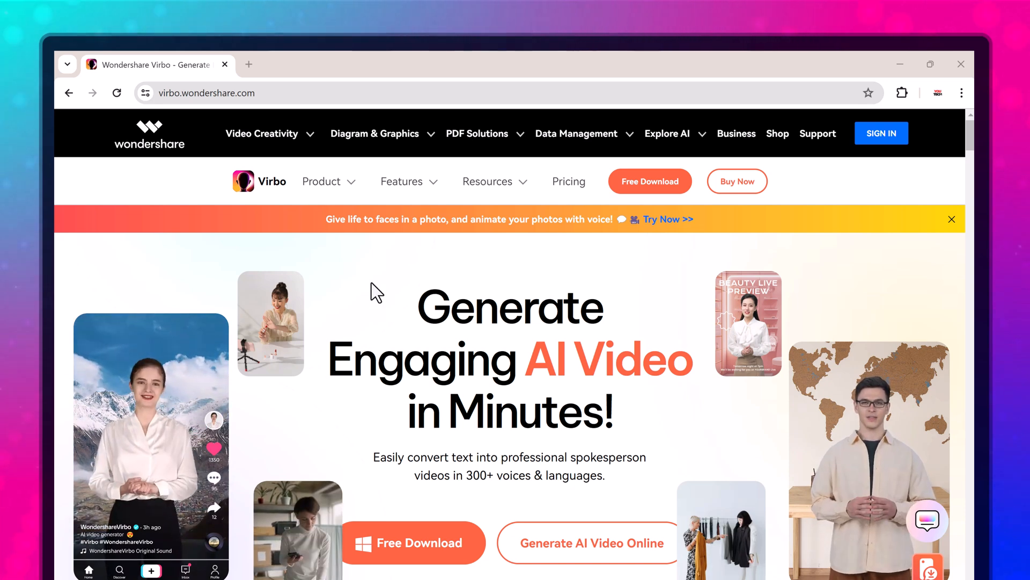
Scroll through the recommended avatar gallery on the Home page.
{"action": "scroll", "scroll_direction": "down", "scroll_amount": 3}
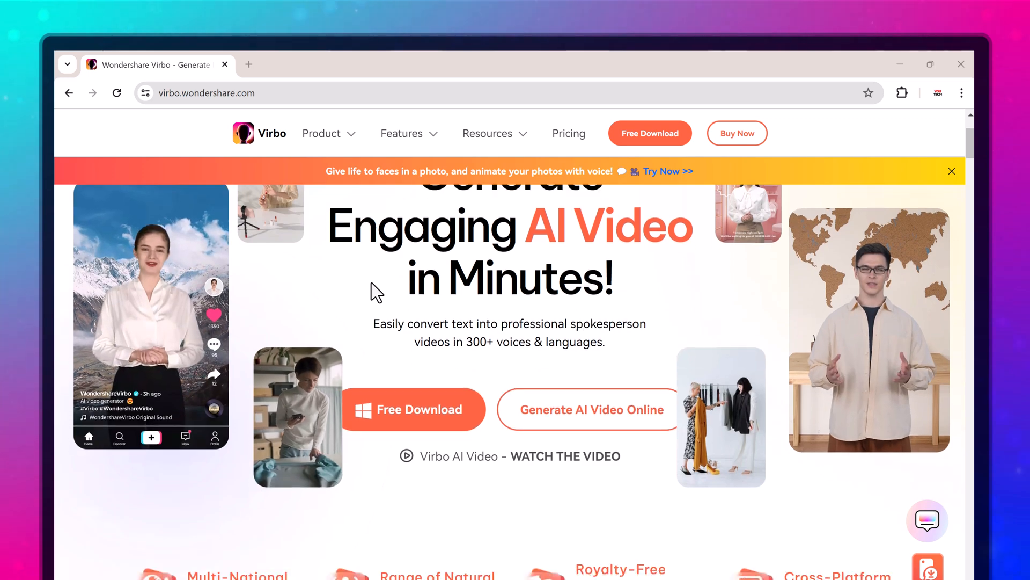
{"action": "scroll", "scroll_direction": "down", "scroll_amount": 3}
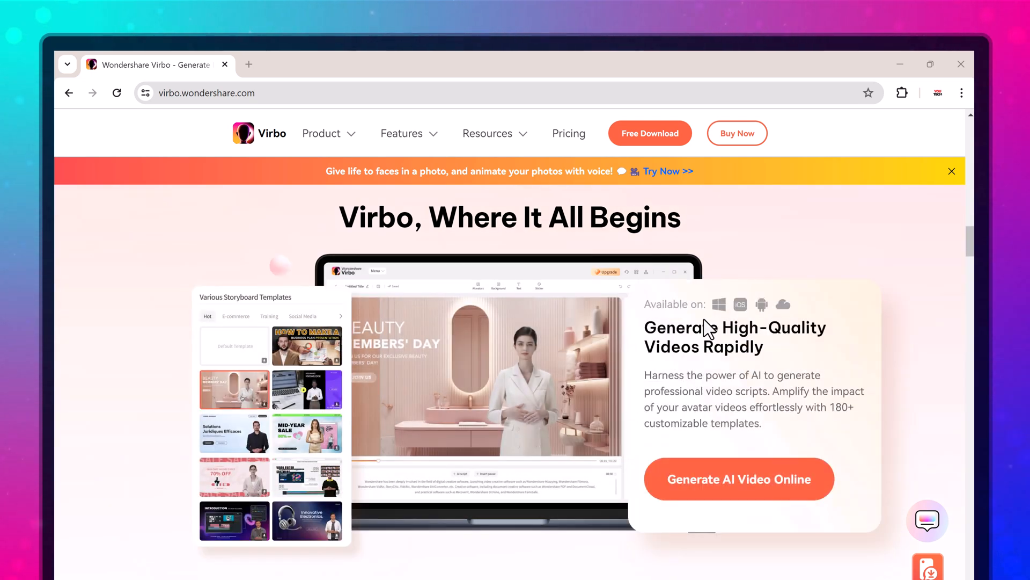
{"action": "scroll", "scroll_direction": "down", "scroll_amount": 3}
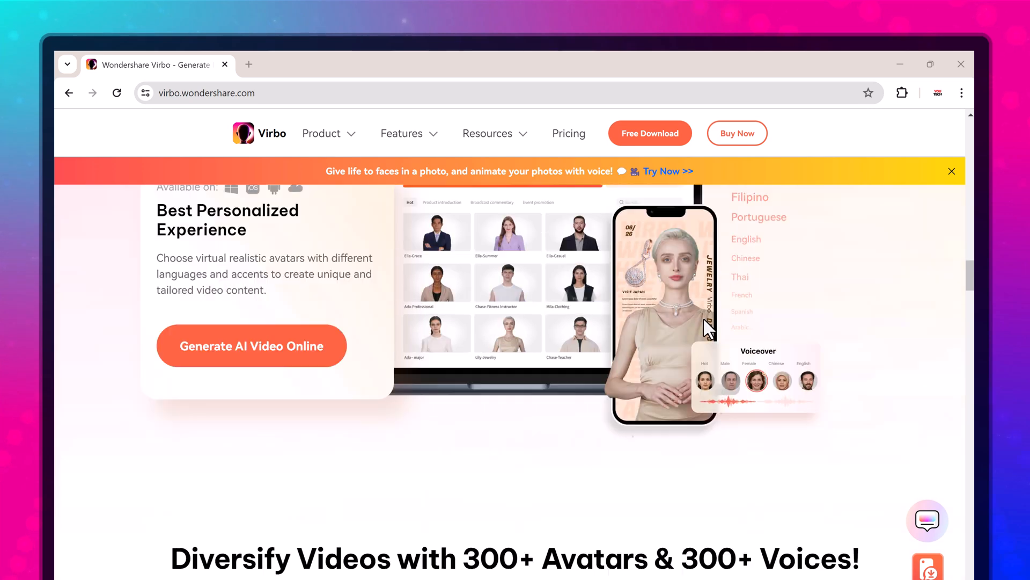
{"action": "scroll", "scroll_direction": "down", "scroll_amount": 3}
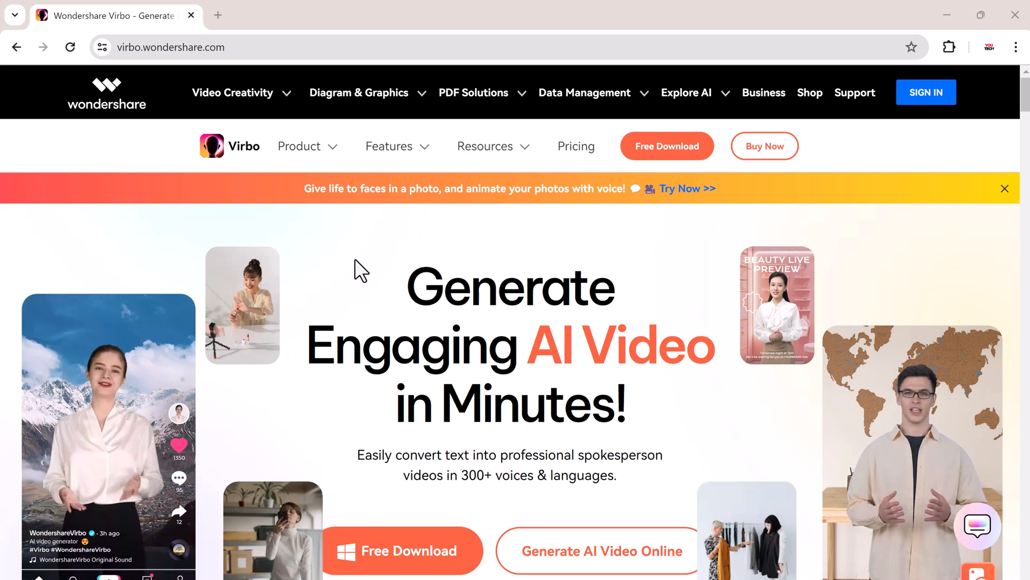
{"action": "scroll", "scroll_direction": "down", "scroll_amount": 3}
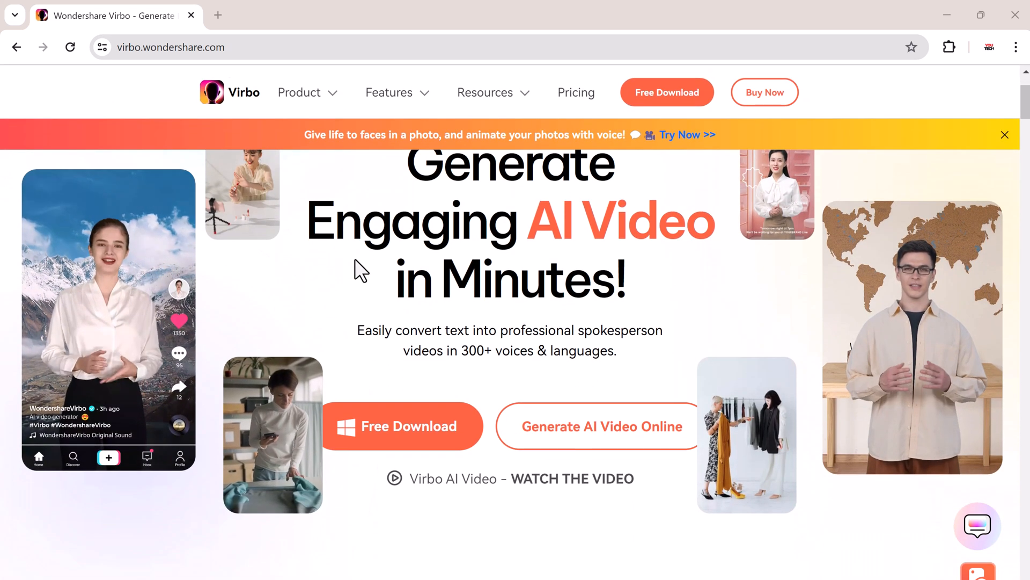
{"action": "scroll", "scroll_direction": "down", "scroll_amount": 3}
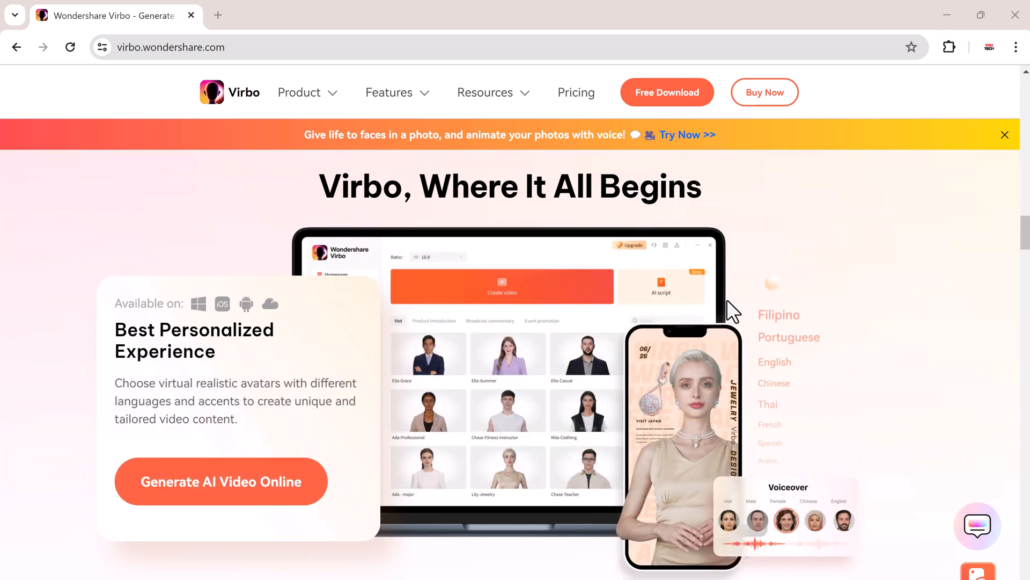
{"action": "scroll", "scroll_direction": "down", "scroll_amount": 3}
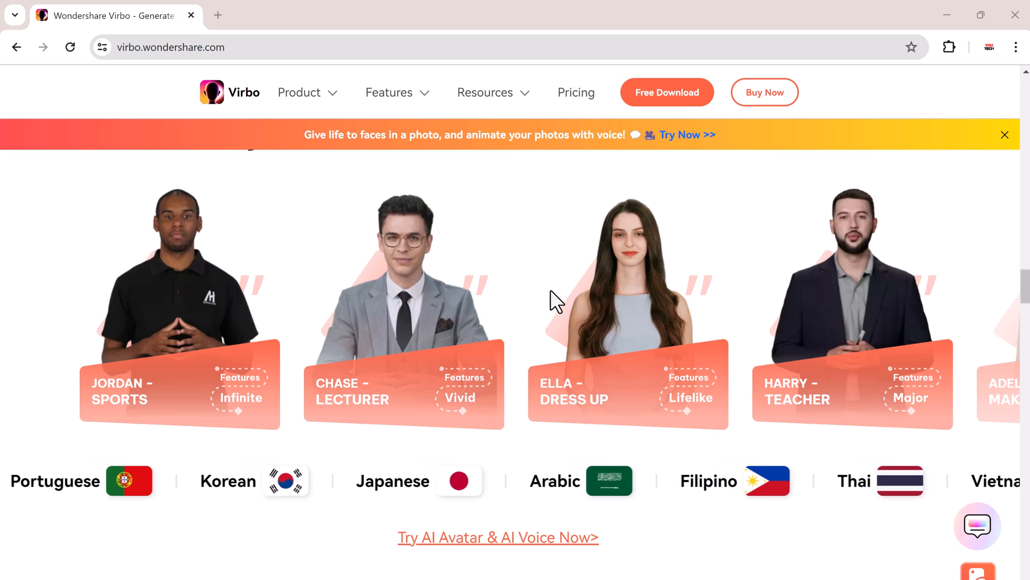
{"action": "scroll", "scroll_direction": "up", "scroll_amount": 3}
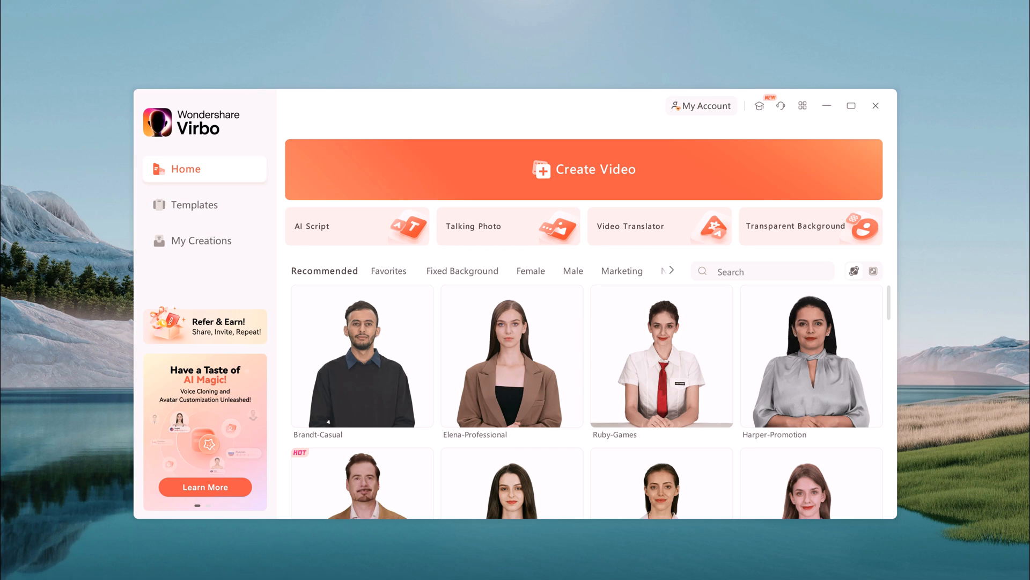
{"action": "mouse_move", "coordinate": [548, 333]}
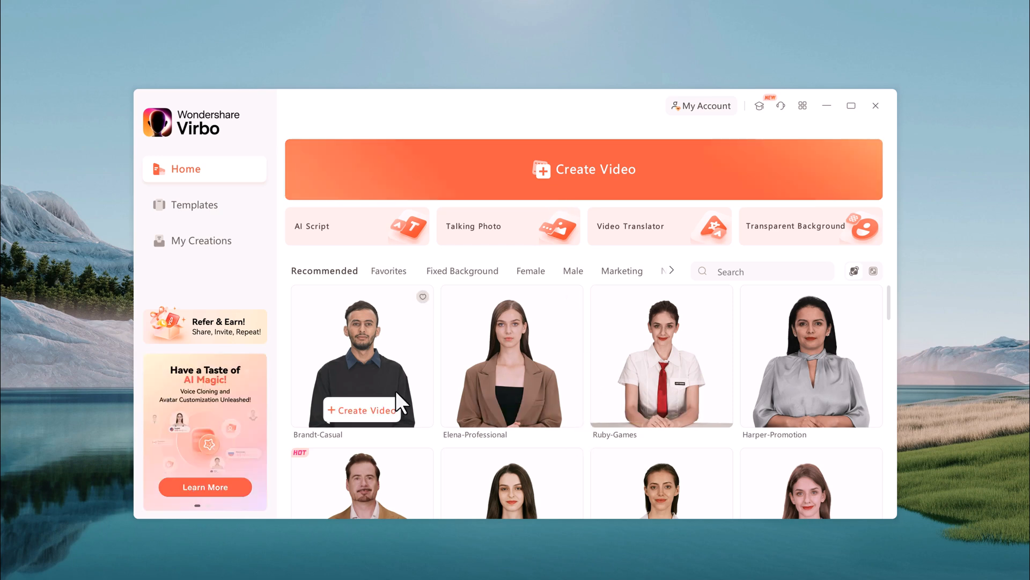
{"action": "mouse_move", "coordinate": [340, 264]}
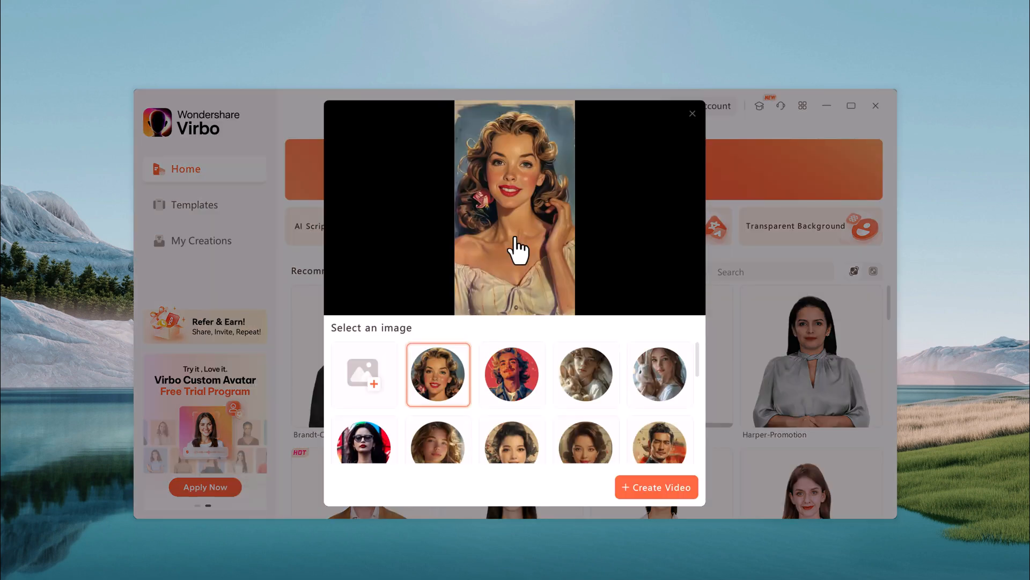
{"action": "mouse_move", "coordinate": [451, 390]}
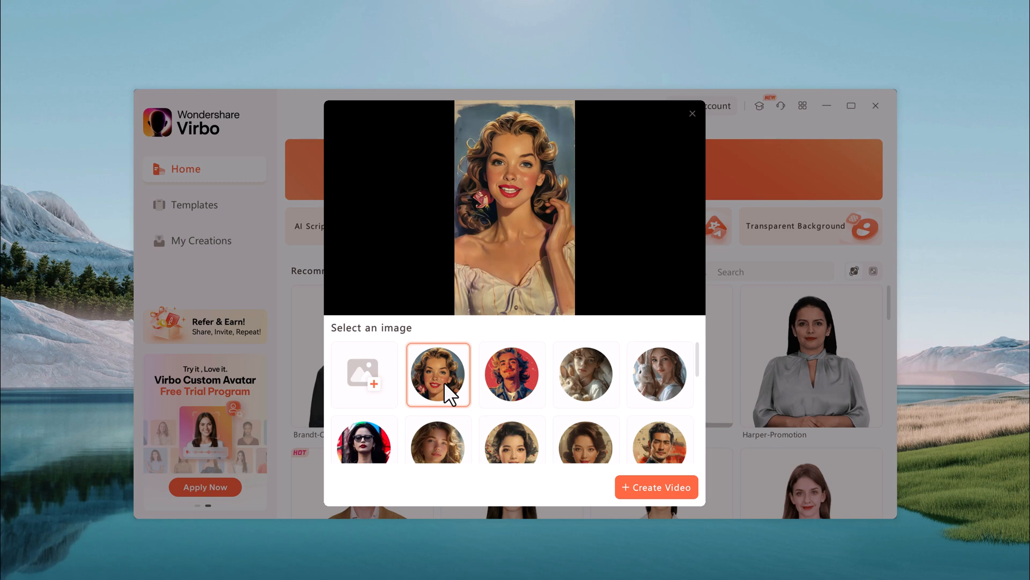
{"action": "mouse_move", "coordinate": [653, 221]}
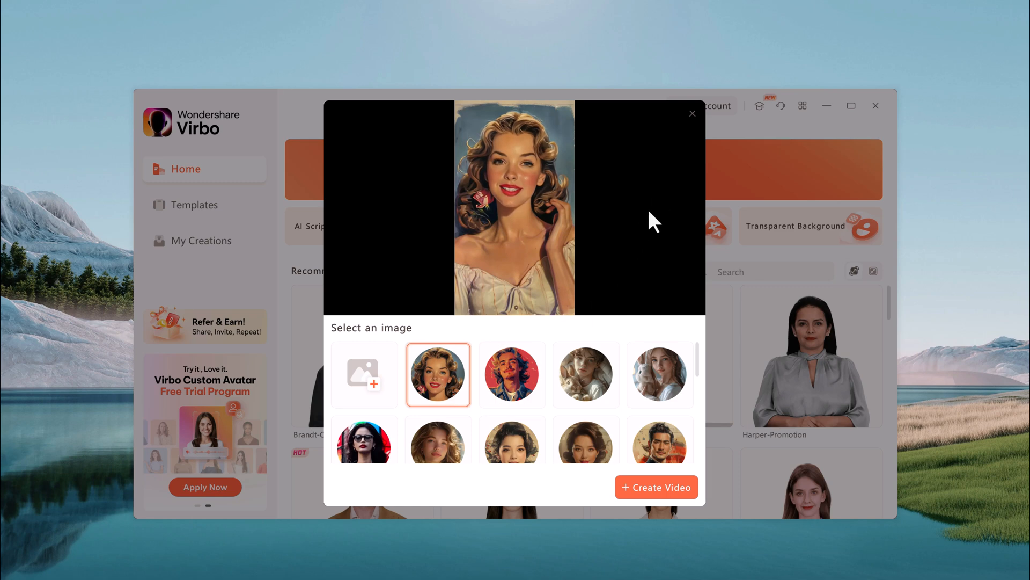
{"action": "left_click", "coordinate": [691, 114]}
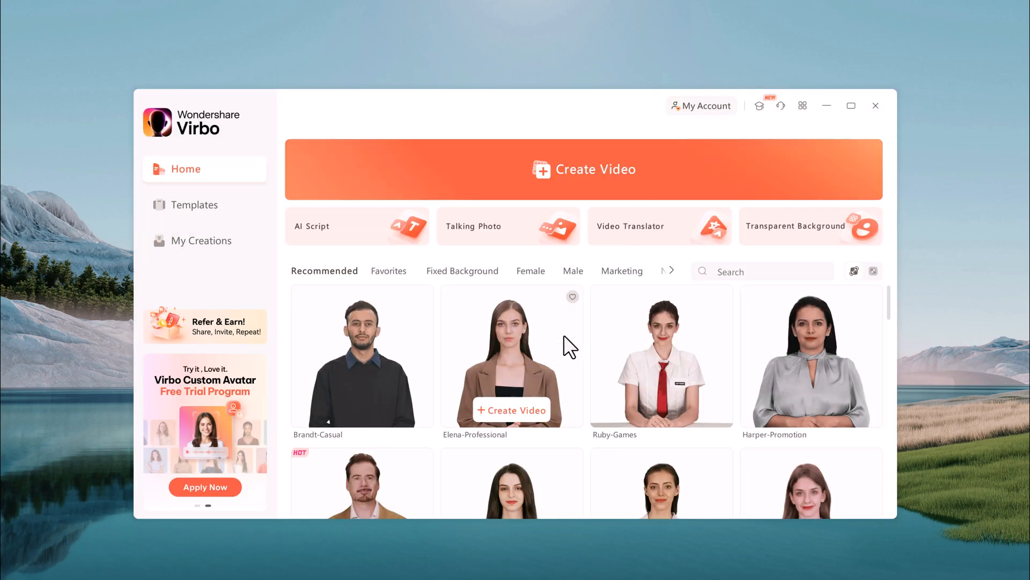
Open the Video Translator and close it without translating anything.
{"action": "left_click", "coordinate": [658, 226]}
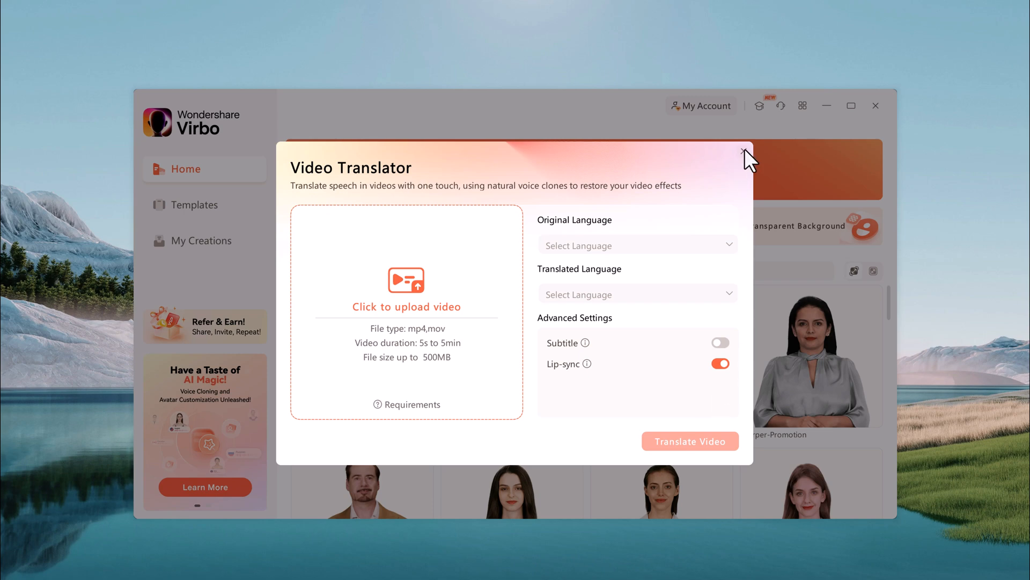
{"action": "left_click", "coordinate": [746, 157]}
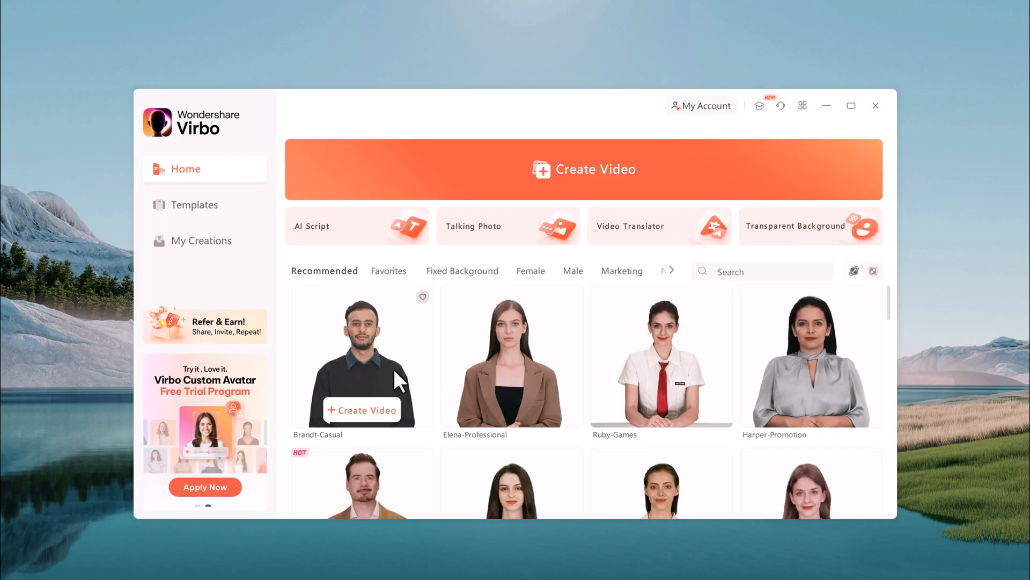
{"action": "scroll", "scroll_direction": "down", "scroll_amount": 3}
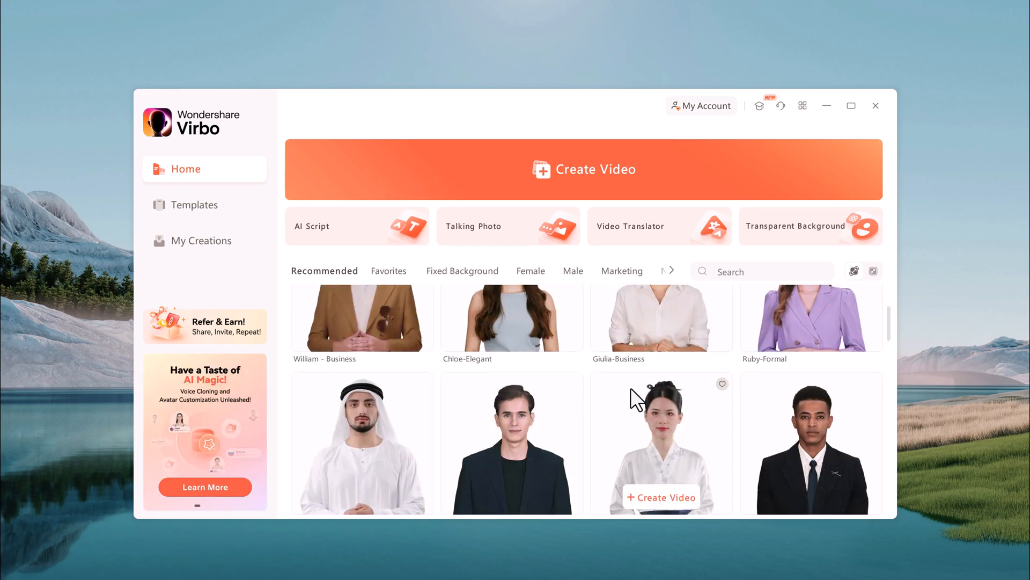
Filter the home avatar gallery by Female, then Male, then Marketing.
{"action": "left_click", "coordinate": [462, 270]}
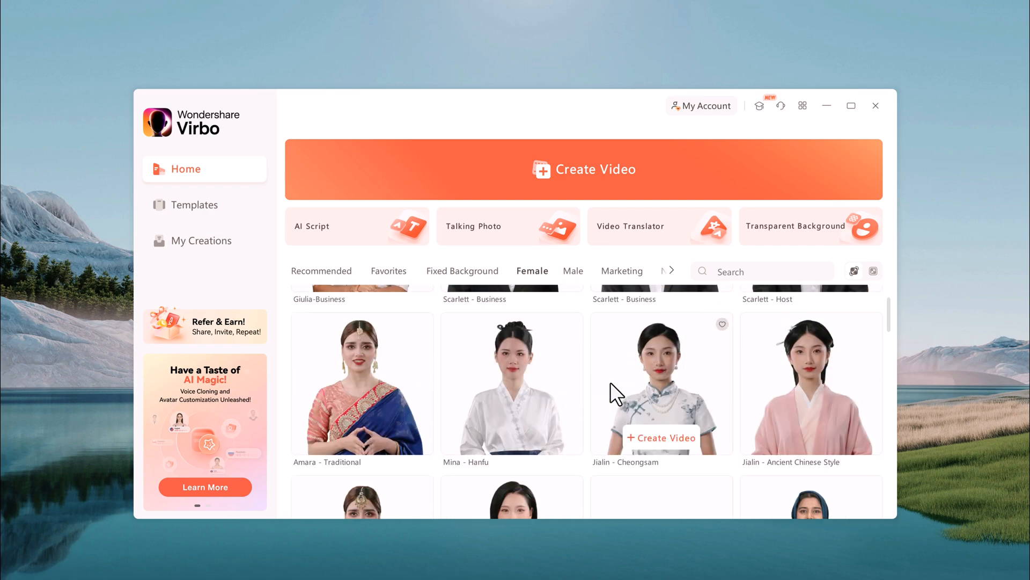
{"action": "left_click", "coordinate": [574, 270]}
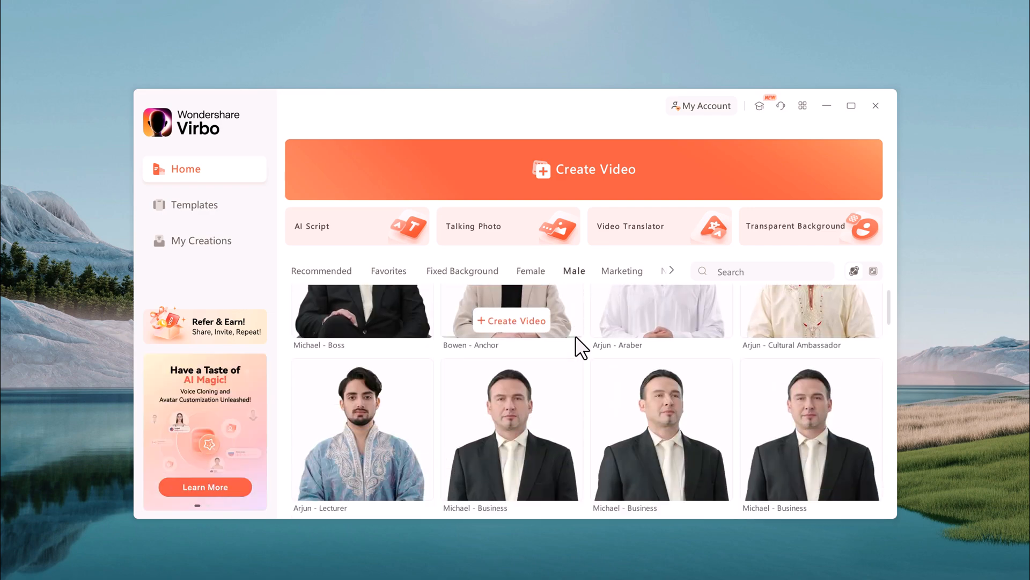
{"action": "scroll", "scroll_direction": "down", "scroll_amount": 3}
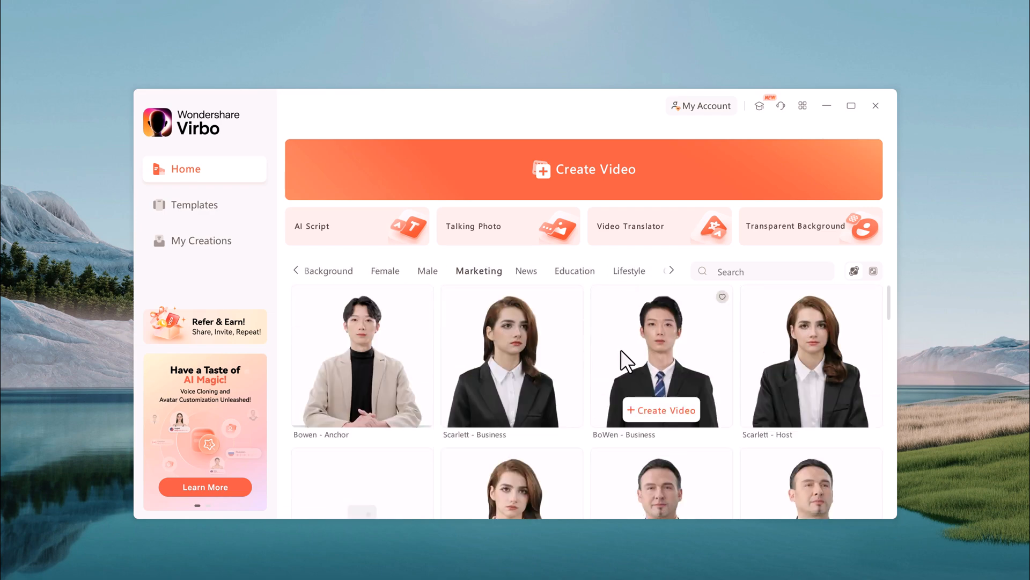
{"action": "scroll", "scroll_direction": "down", "scroll_amount": 3}
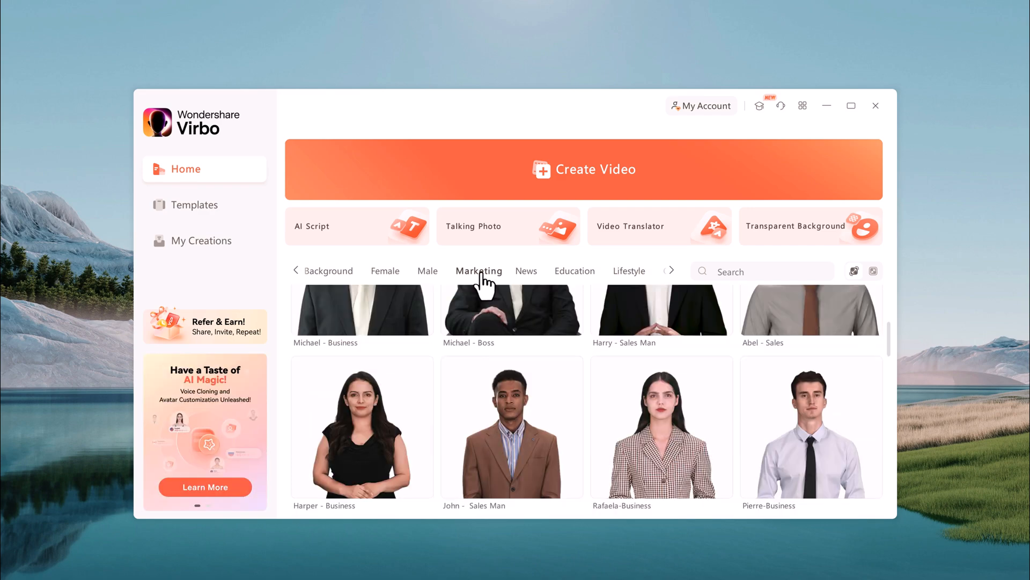
{"action": "scroll", "scroll_direction": "down", "scroll_amount": 3}
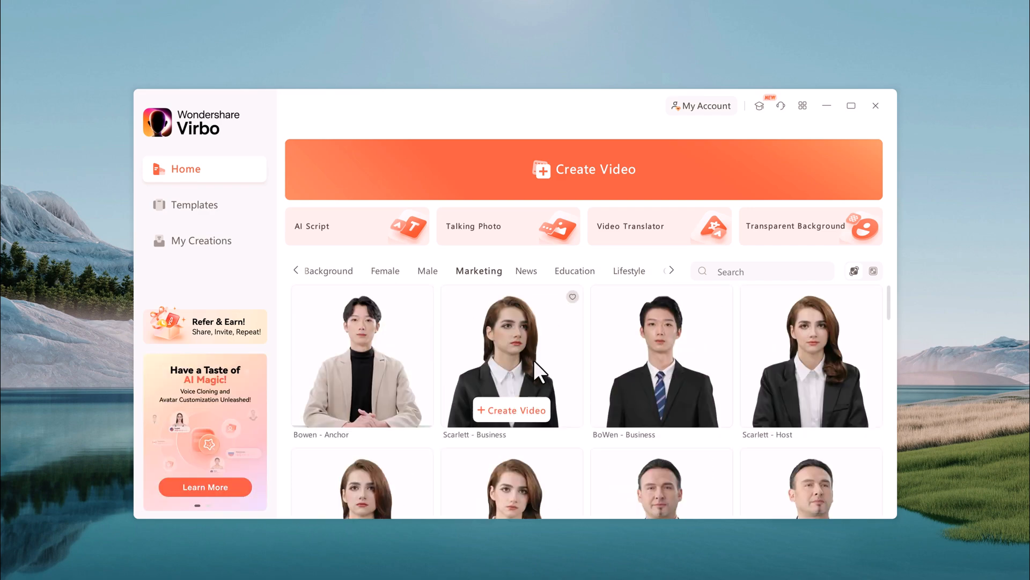
{"action": "left_click", "coordinate": [196, 205]}
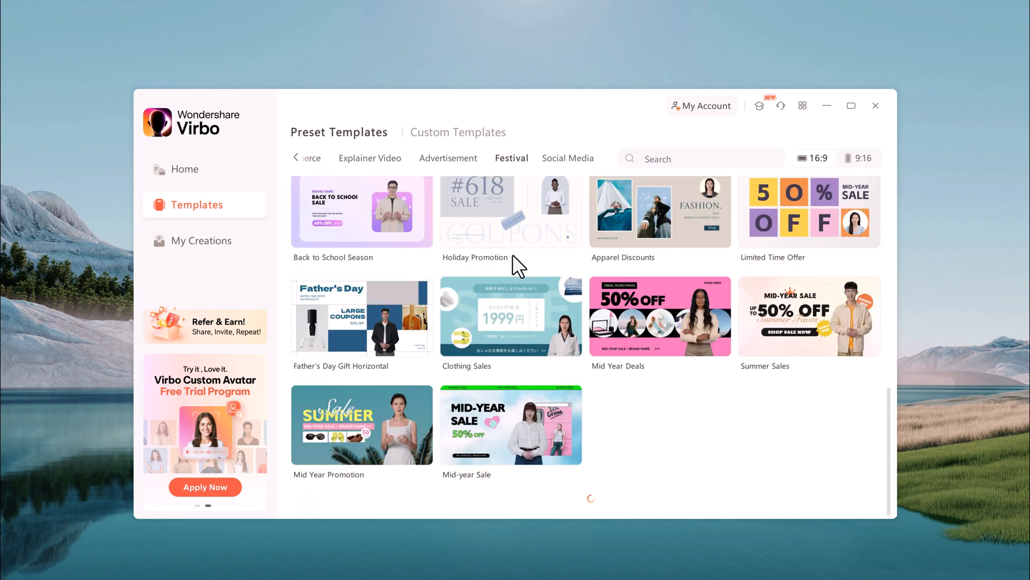
Browse the E-commerce preset templates, then return to the Home screen.
{"action": "scroll", "scroll_direction": "down", "scroll_amount": 3}
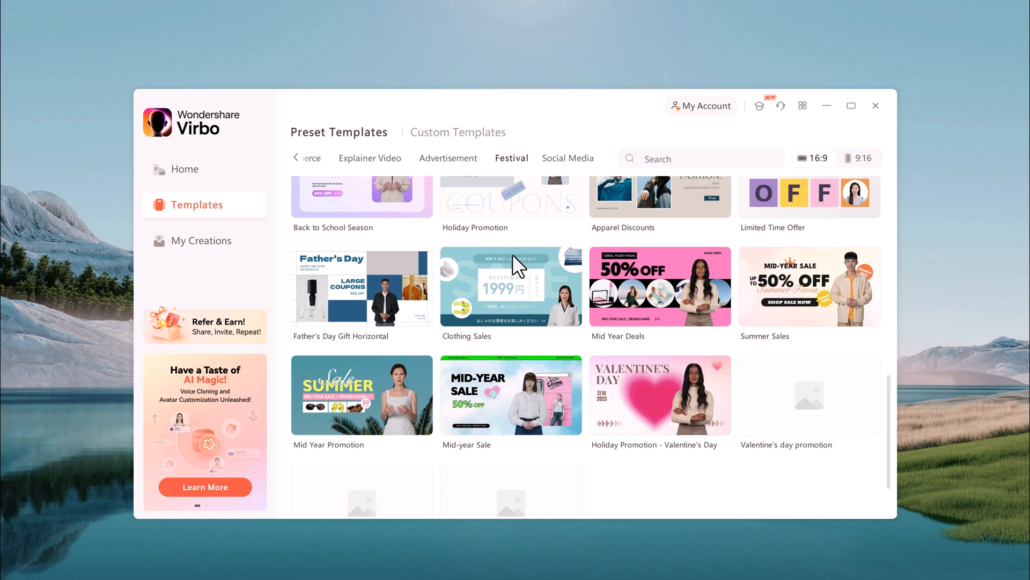
{"action": "left_click", "coordinate": [419, 158]}
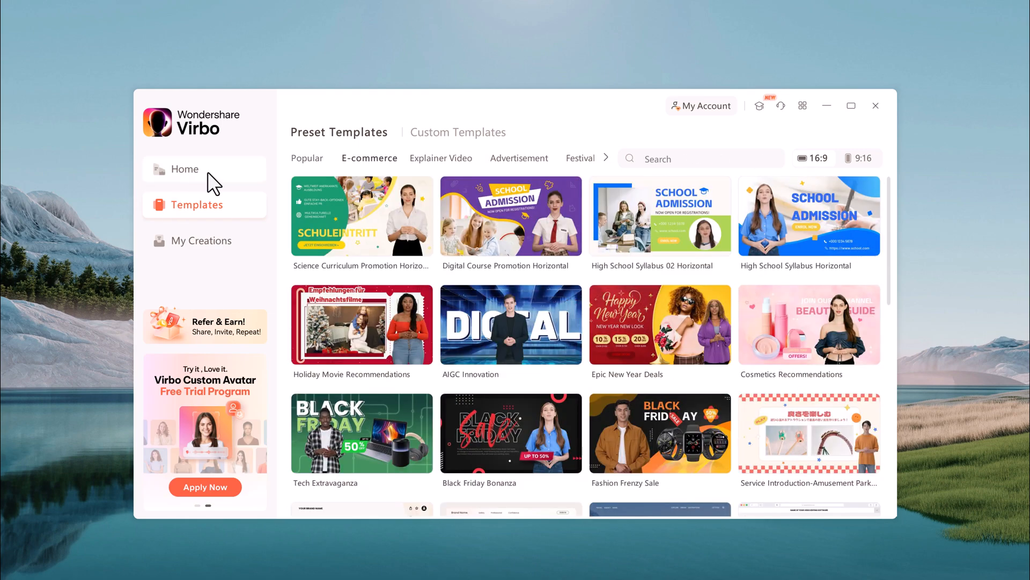
{"action": "left_click", "coordinate": [185, 169]}
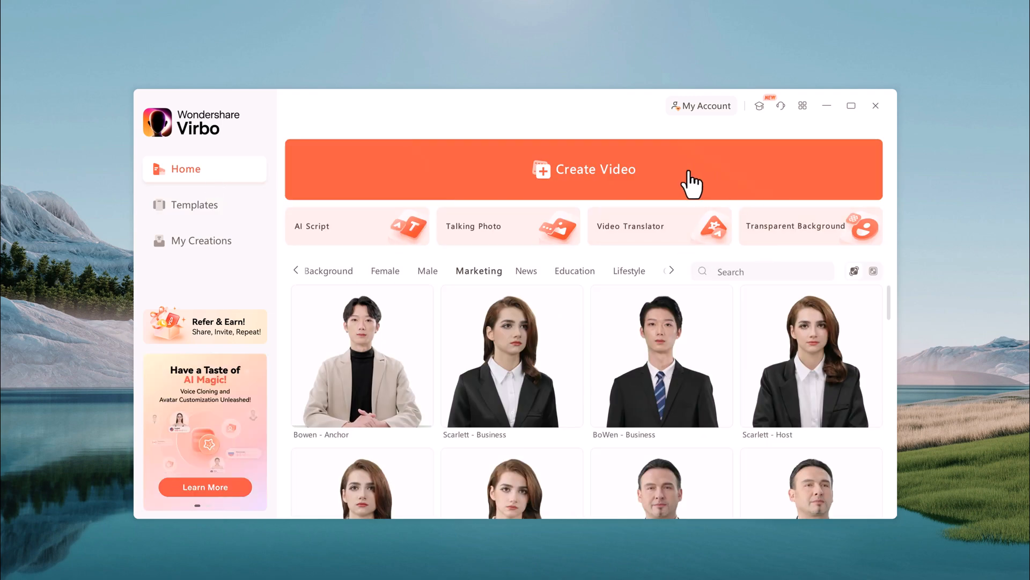
Create a new Landscape 16:9 video and select the default avatar on the canvas.
{"action": "left_click", "coordinate": [582, 169]}
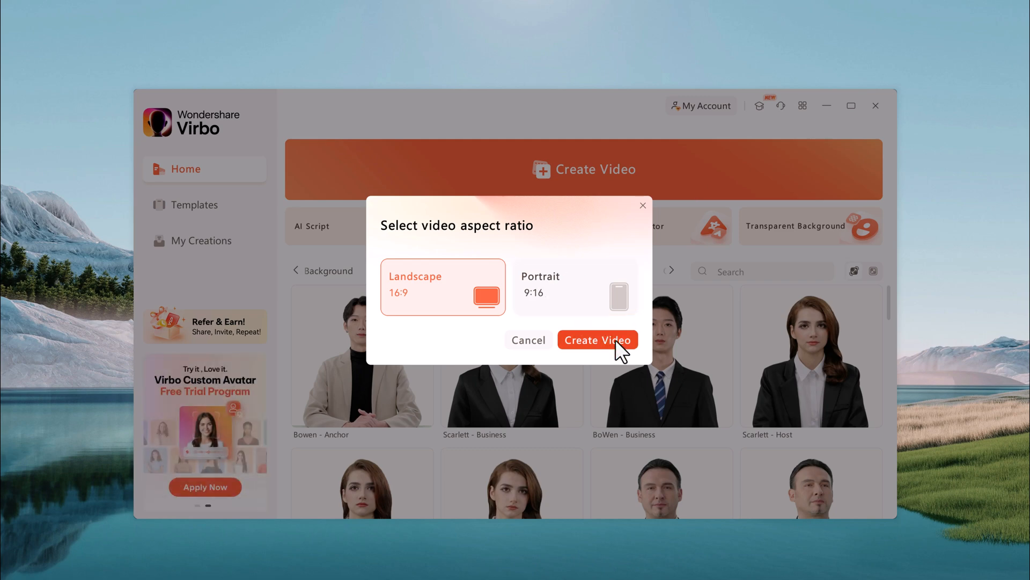
{"action": "left_click", "coordinate": [597, 340]}
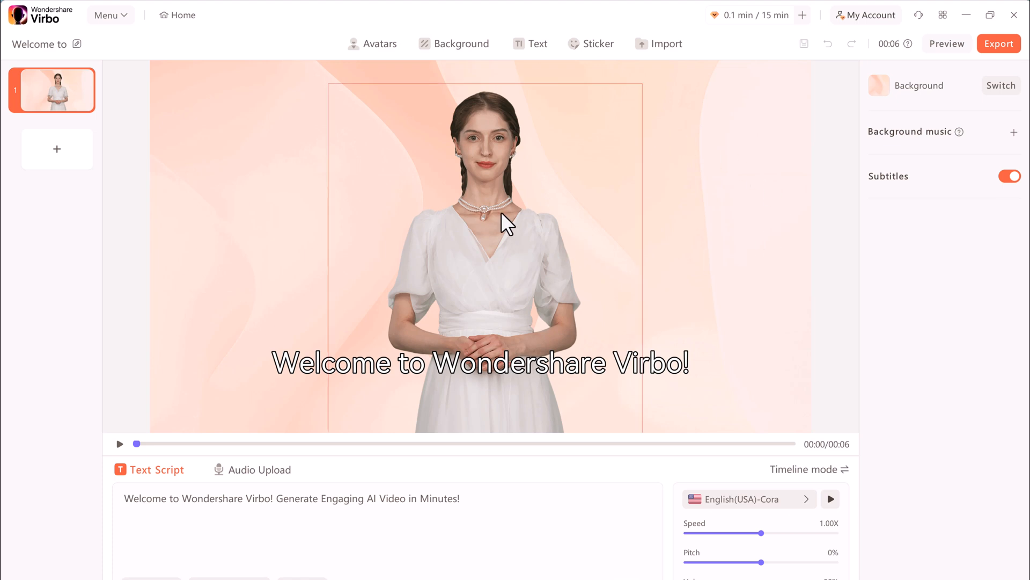
{"action": "left_click", "coordinate": [485, 217]}
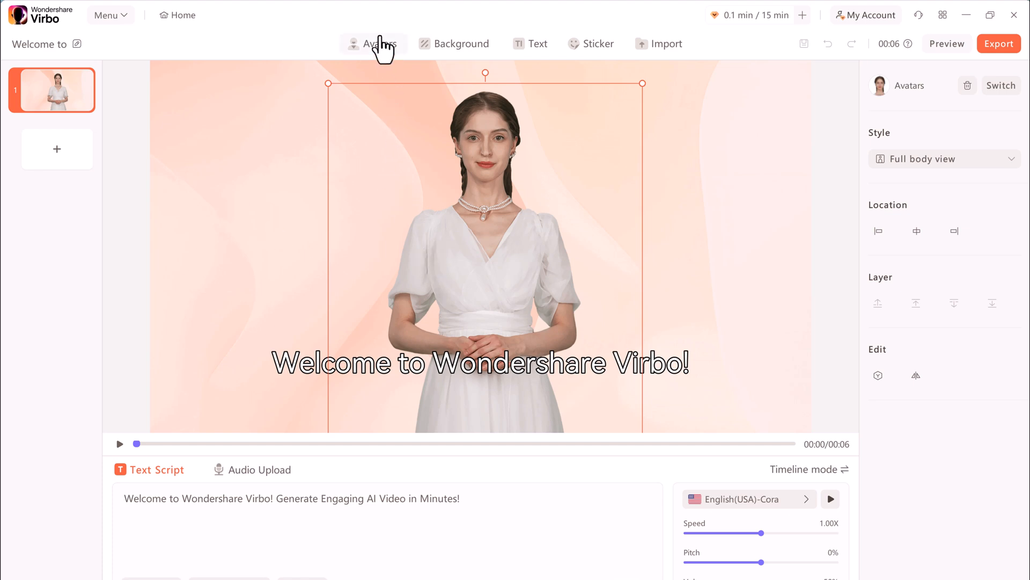
Replace the default presenter with the male Pierre-Business avatar.
{"action": "left_click", "coordinate": [374, 43]}
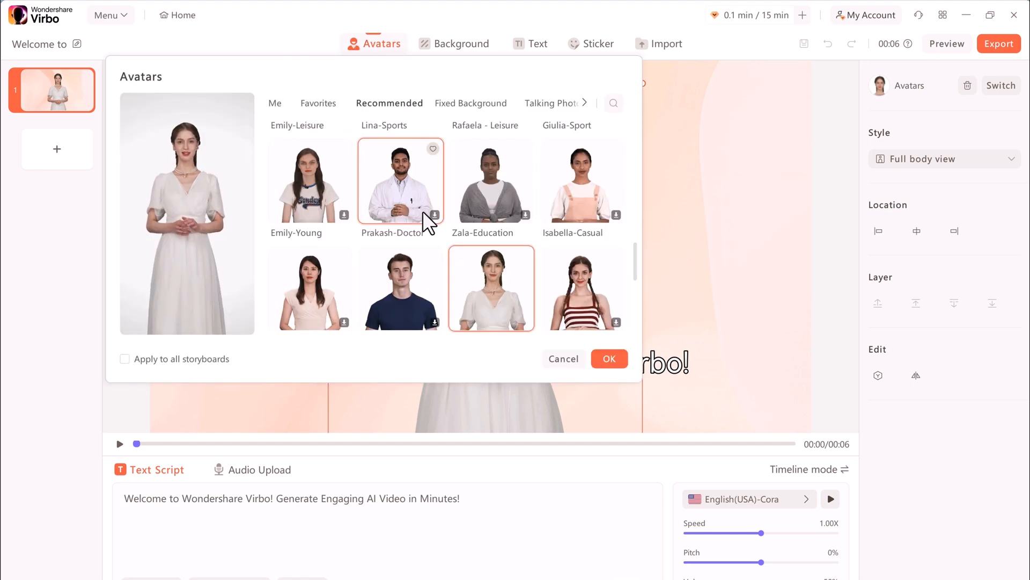
{"action": "scroll", "scroll_direction": "down", "scroll_amount": 3}
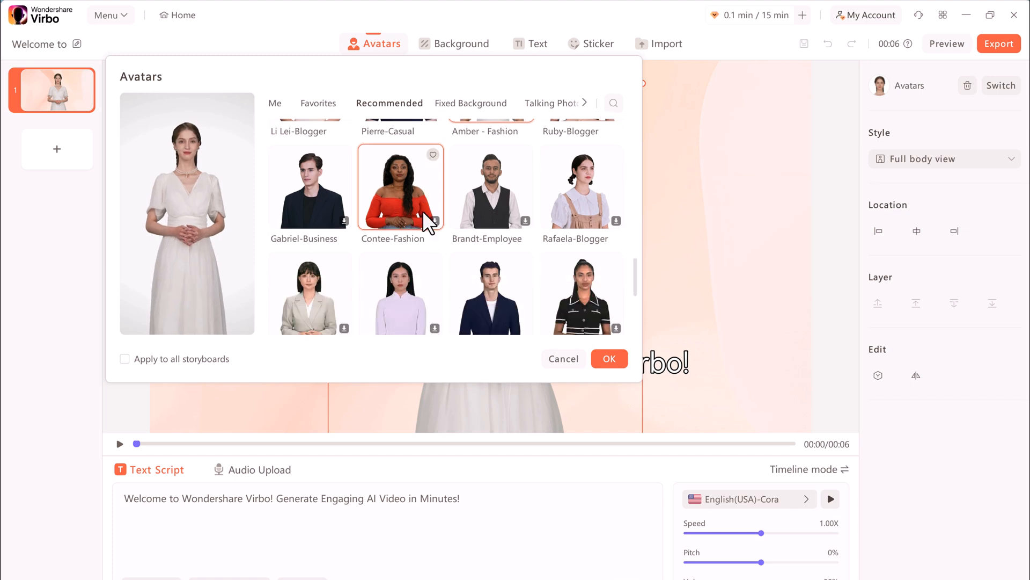
{"action": "scroll", "scroll_direction": "down", "scroll_amount": 3}
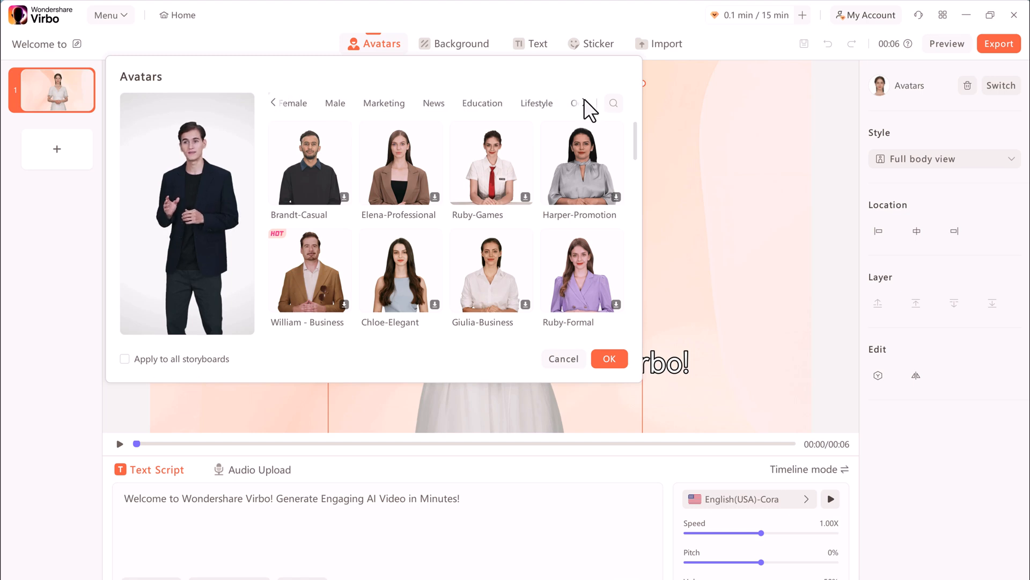
{"action": "left_click", "coordinate": [335, 103]}
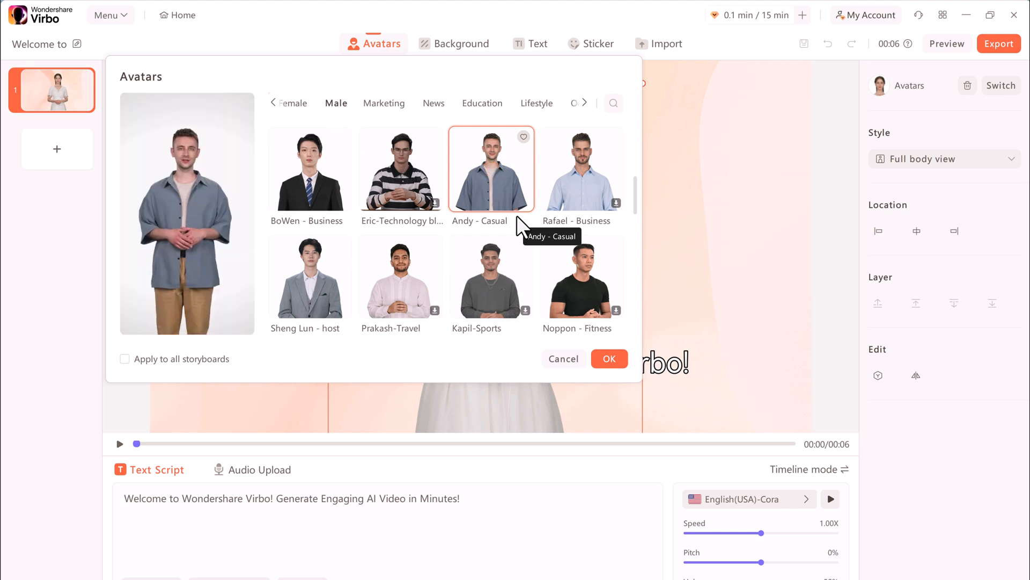
{"action": "scroll", "scroll_direction": "down", "scroll_amount": 3}
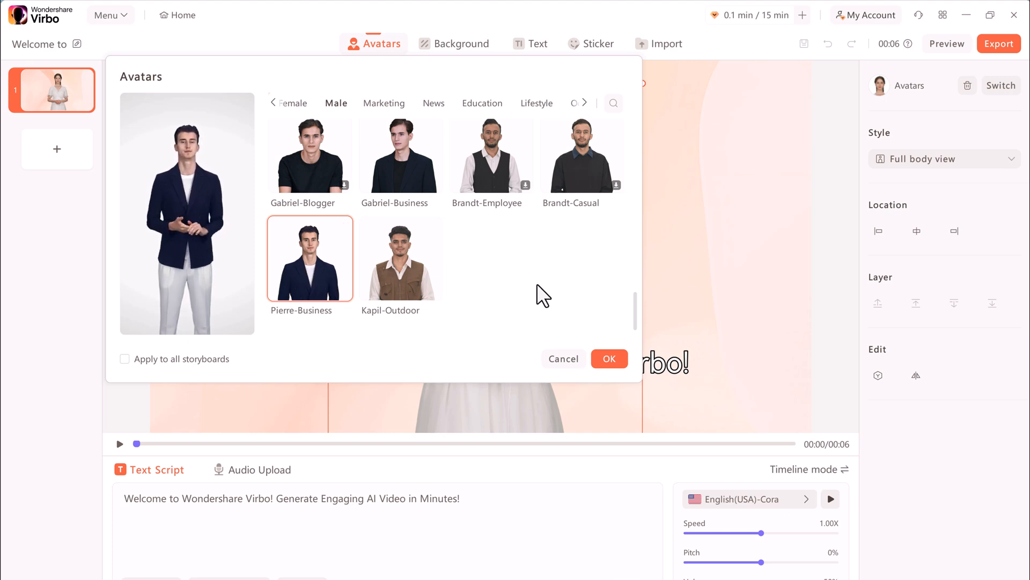
{"action": "left_click", "coordinate": [608, 358]}
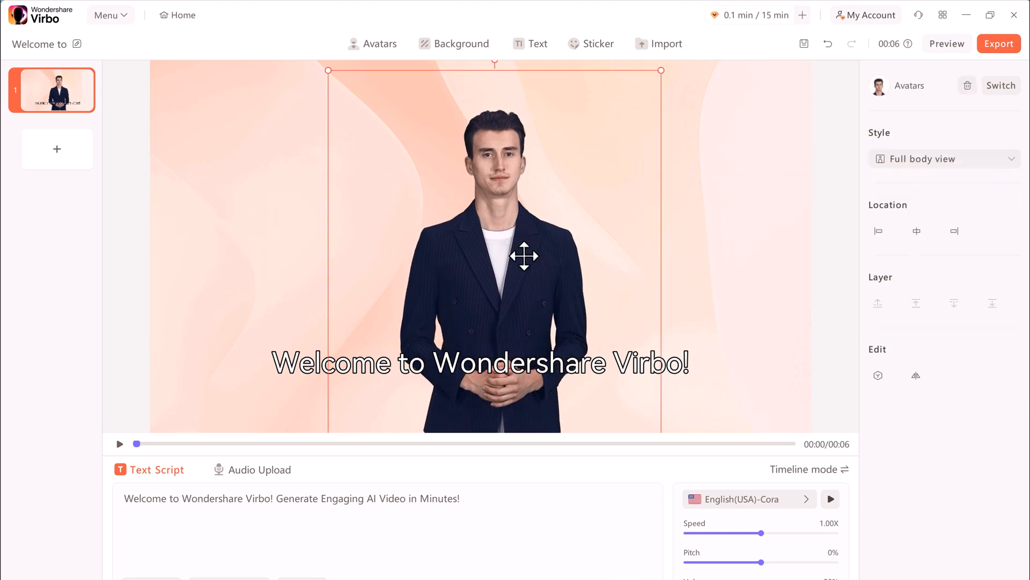
Try Circular and Half-length styles, keep Full body view, and centre the presenter horizontally.
{"action": "left_click", "coordinate": [942, 159]}
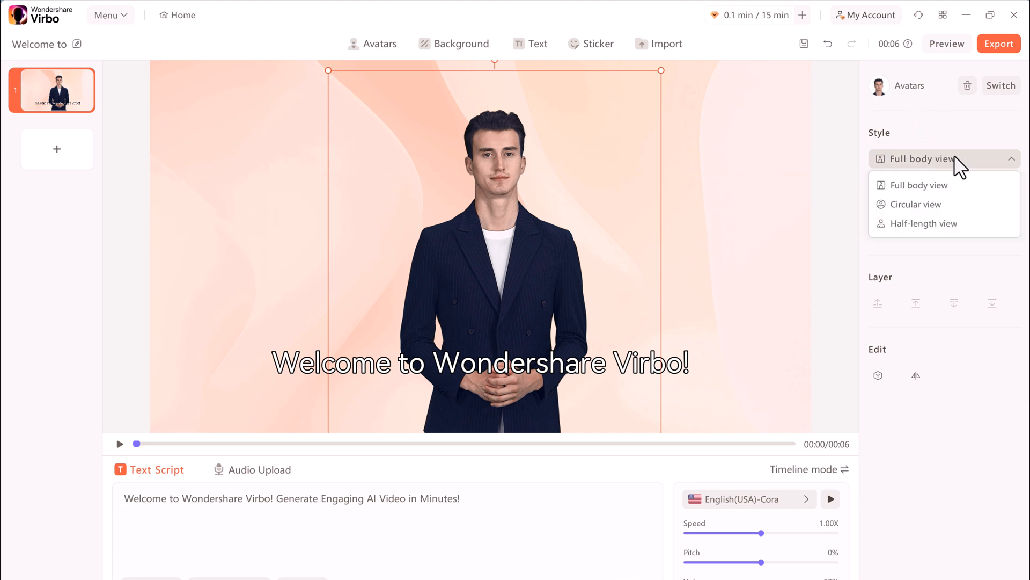
{"action": "left_click", "coordinate": [919, 204]}
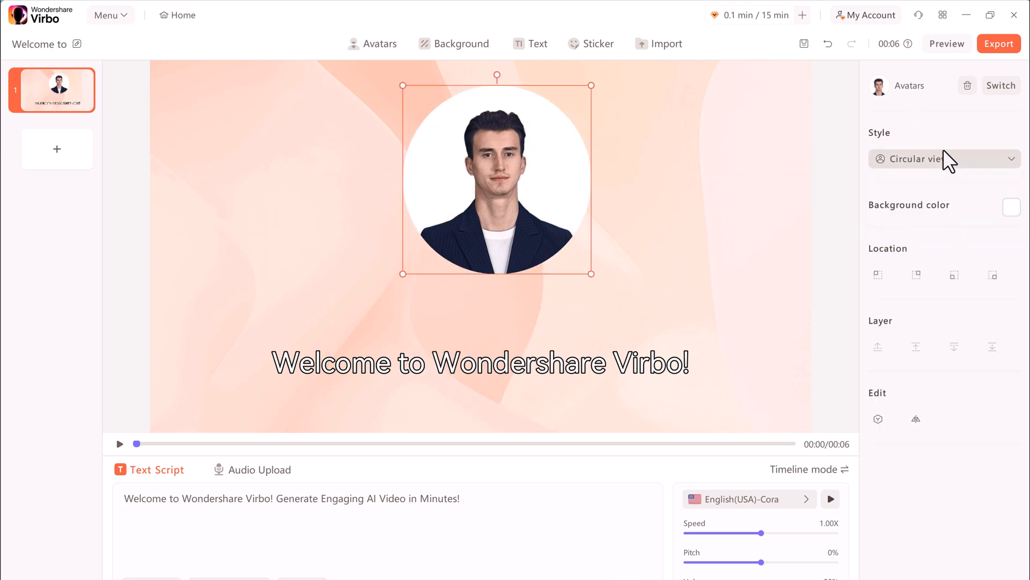
{"action": "left_click", "coordinate": [941, 158]}
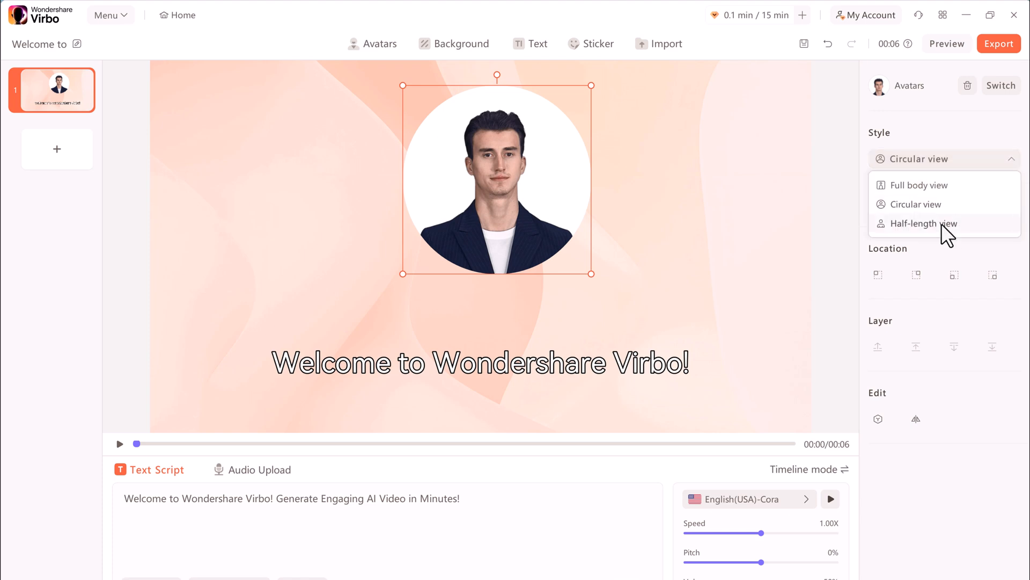
{"action": "left_click", "coordinate": [923, 223]}
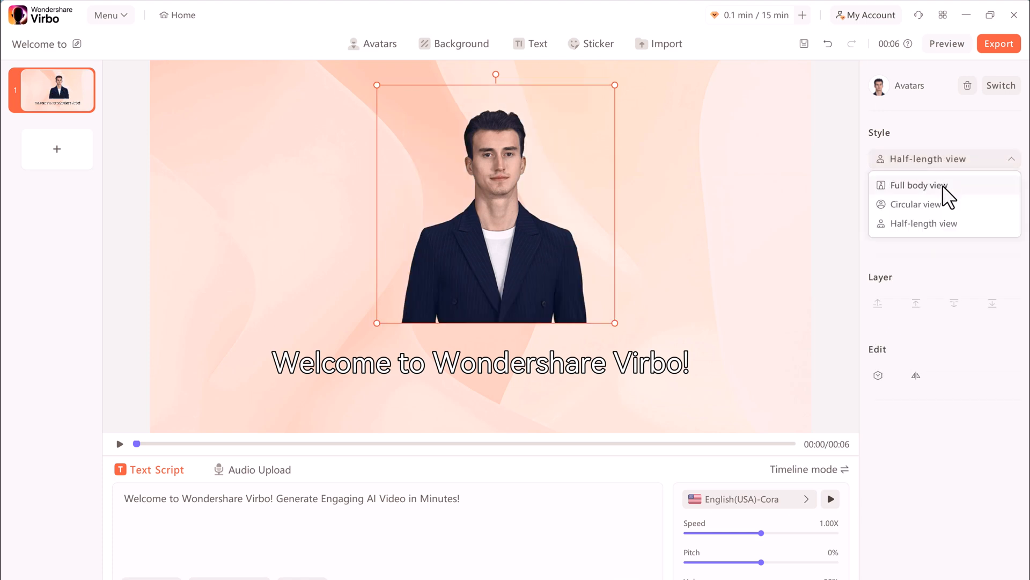
{"action": "left_click", "coordinate": [916, 185]}
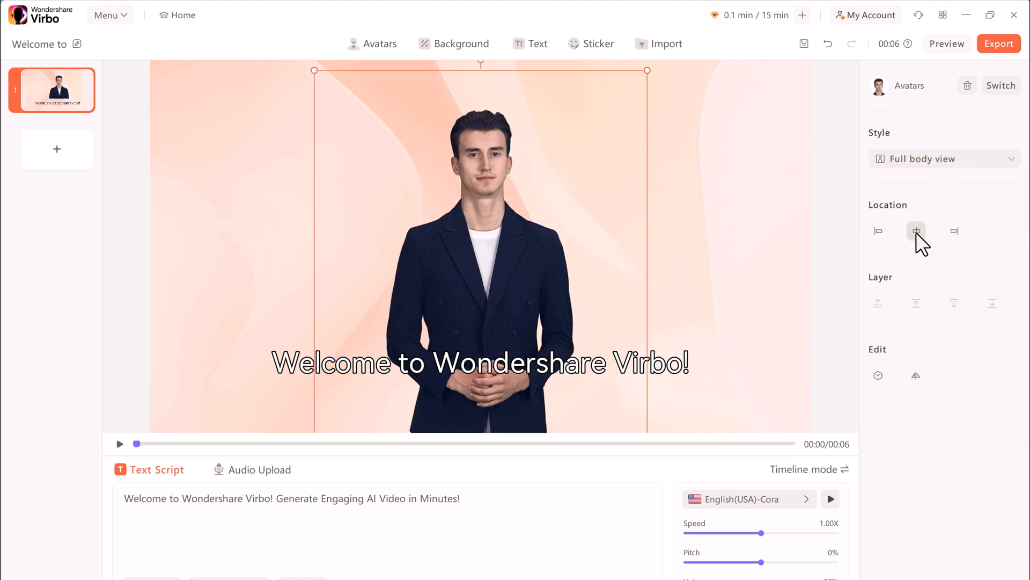
{"action": "left_click", "coordinate": [462, 43]}
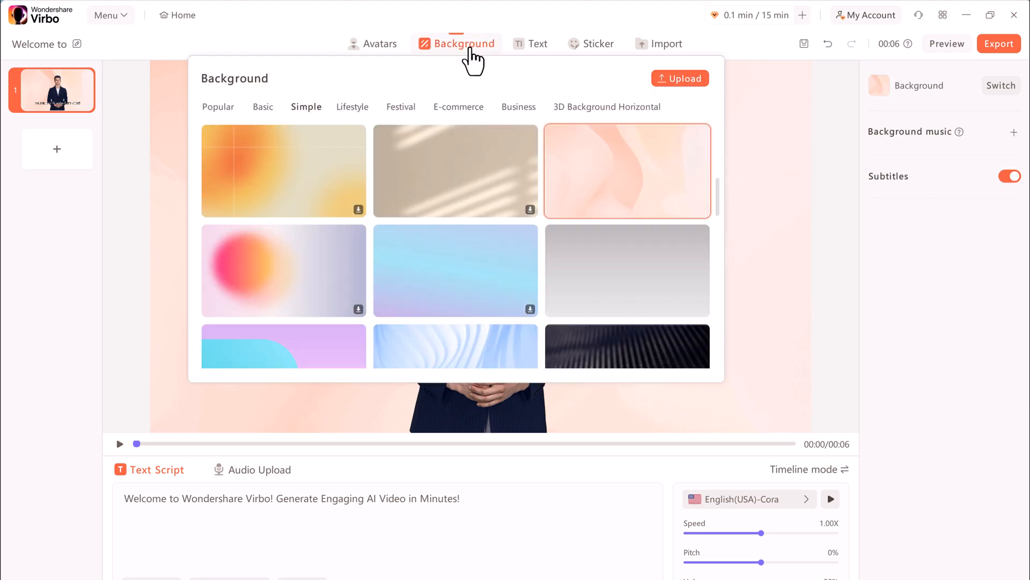
Set the background to the first dark blue wave from 3D Background Horizontal.
{"action": "left_click", "coordinate": [220, 106]}
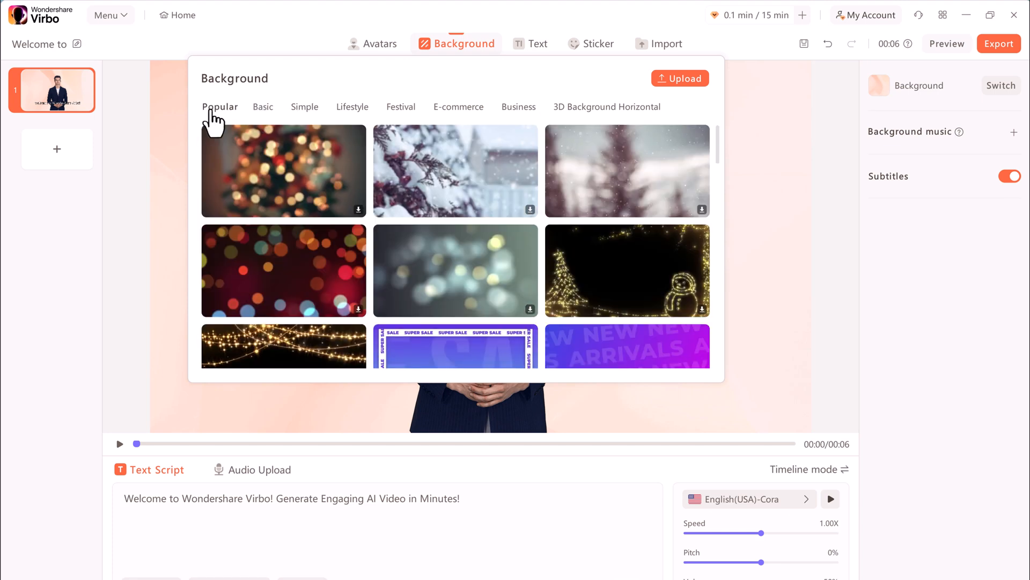
{"action": "scroll", "scroll_direction": "down", "scroll_amount": 3}
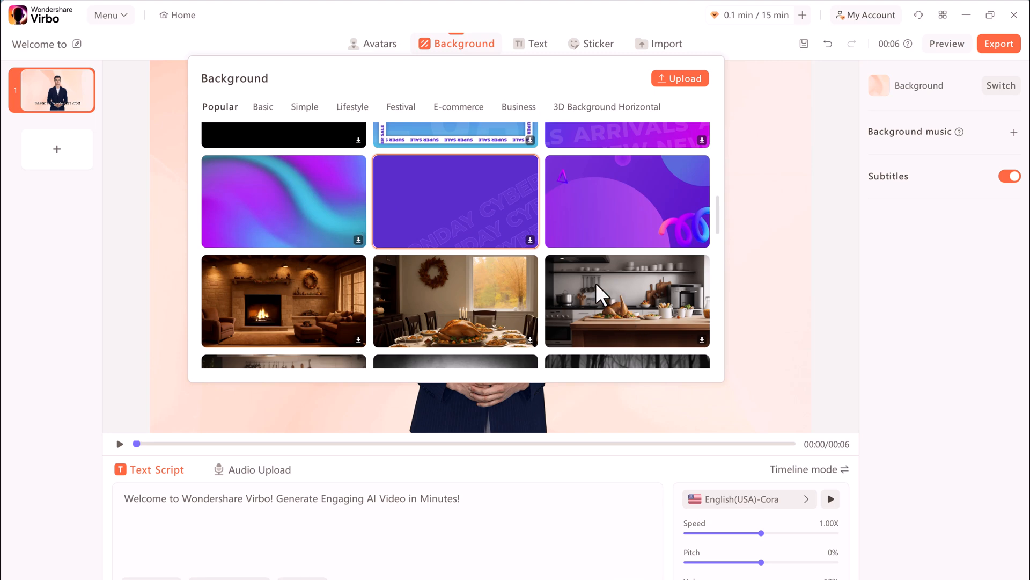
{"action": "scroll", "scroll_direction": "down", "scroll_amount": 3}
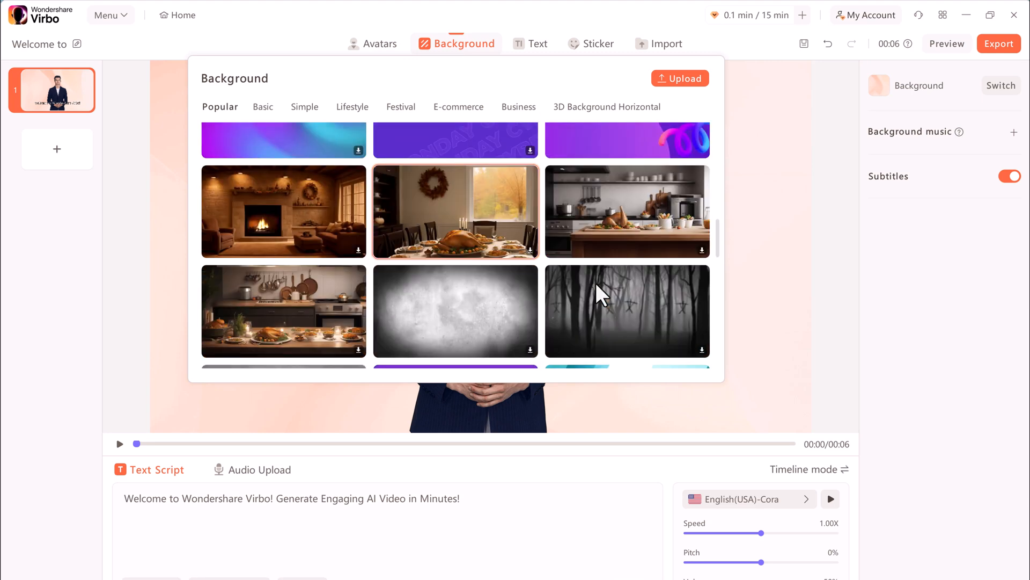
{"action": "mouse_move", "coordinate": [521, 176]}
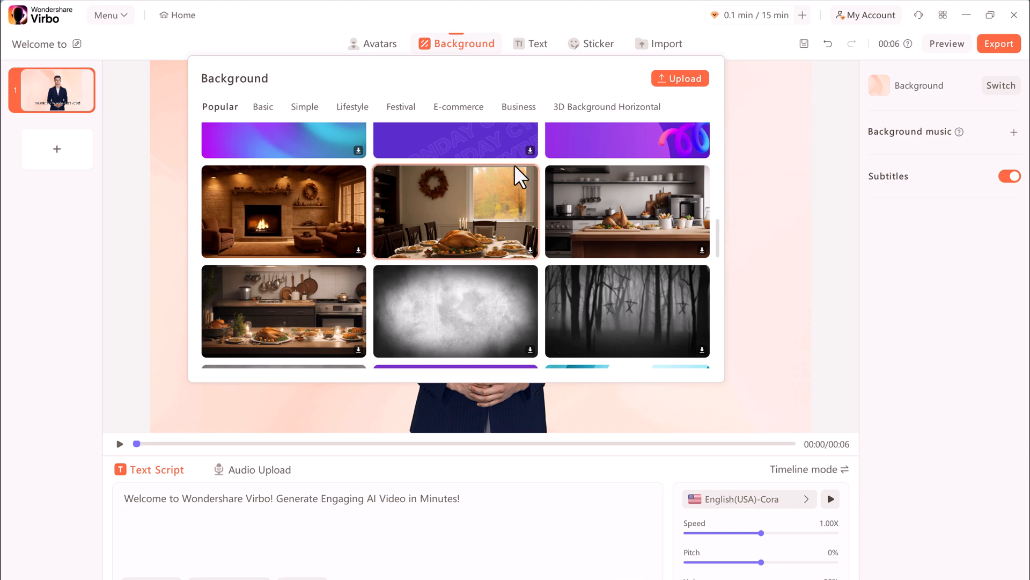
{"action": "left_click", "coordinate": [455, 297]}
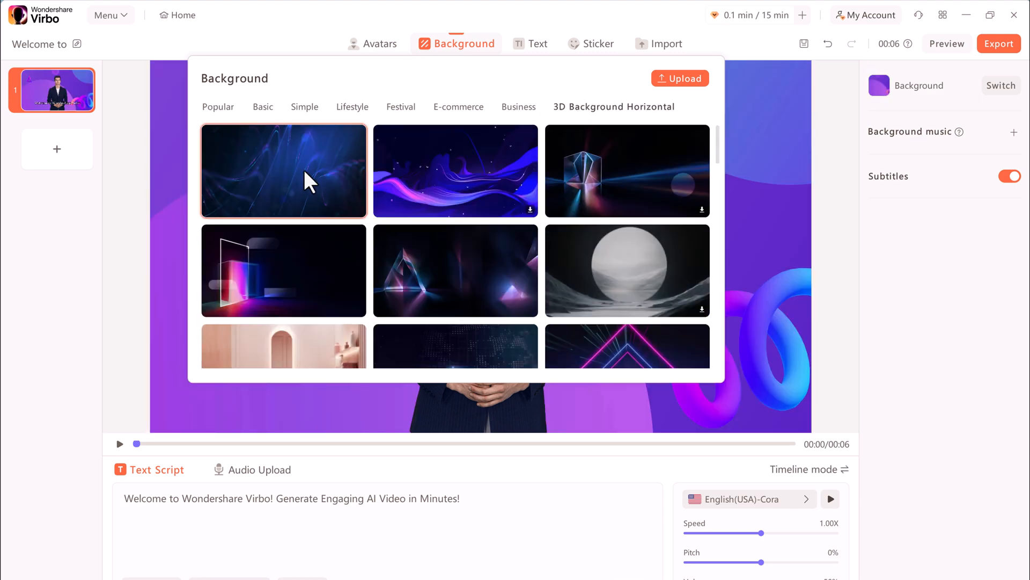
{"action": "left_click", "coordinate": [283, 170]}
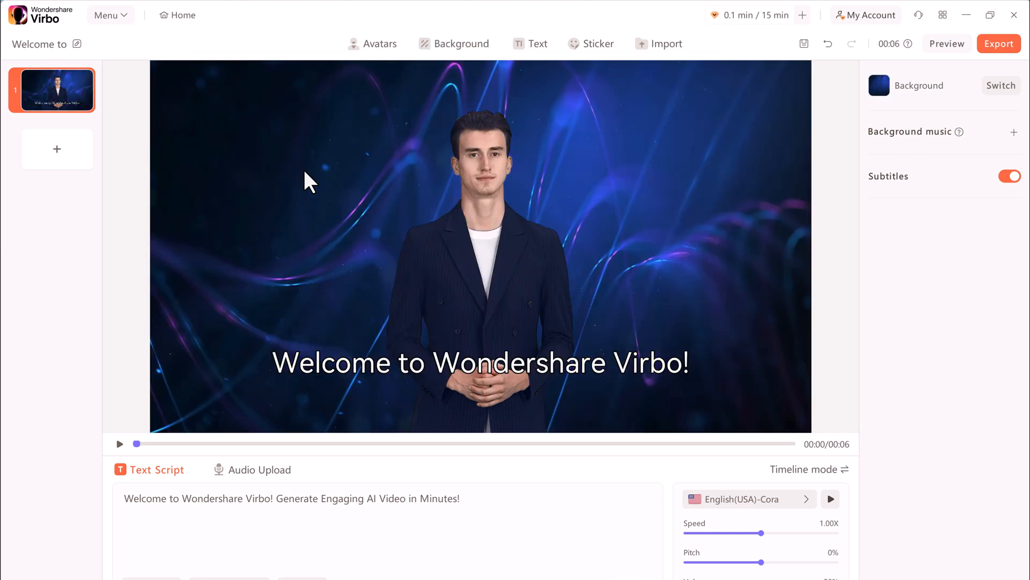
{"action": "mouse_move", "coordinate": [521, 105]}
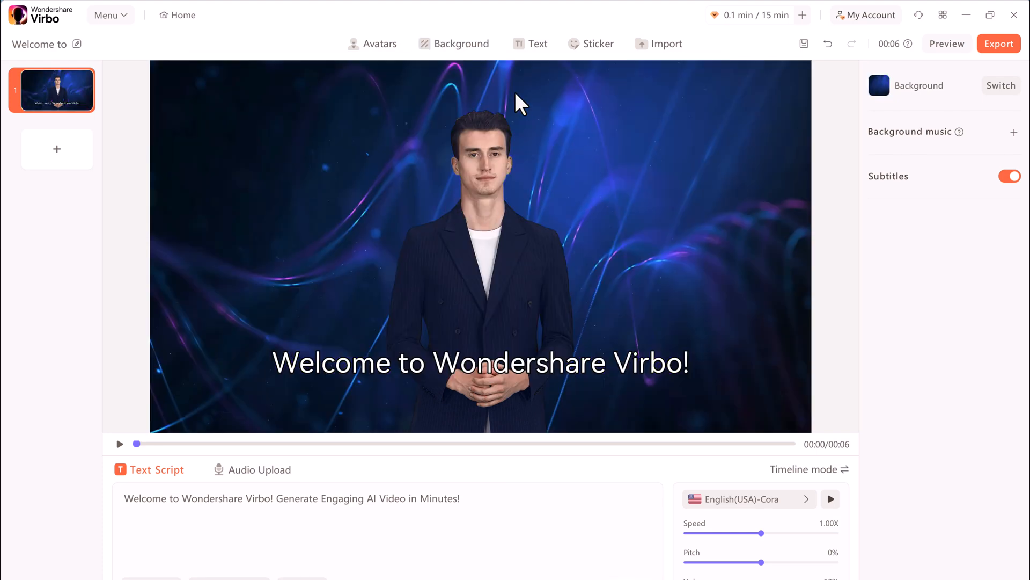
{"action": "mouse_move", "coordinate": [601, 296]}
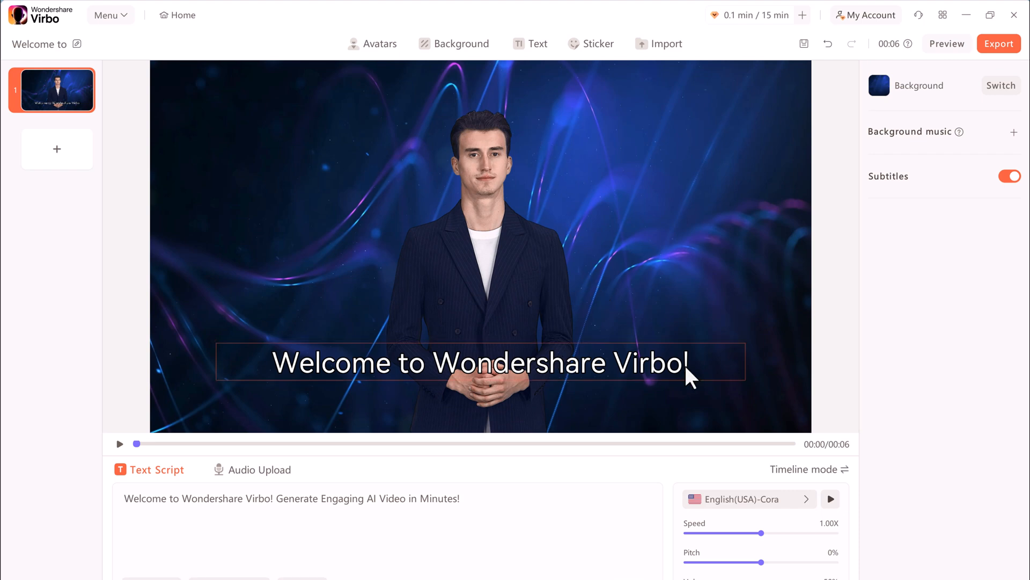
{"action": "mouse_move", "coordinate": [877, 236]}
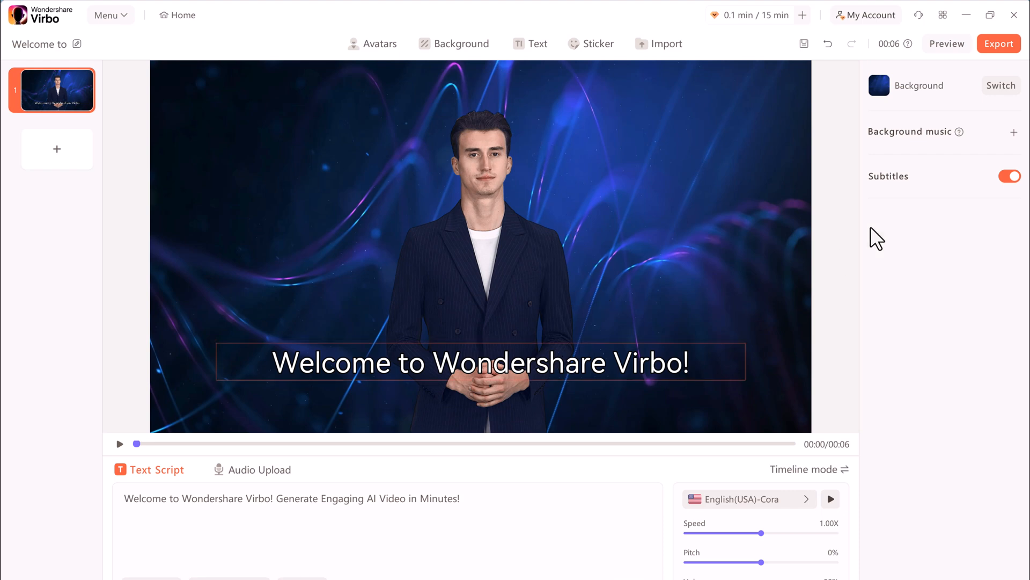
{"action": "mouse_move", "coordinate": [998, 146]}
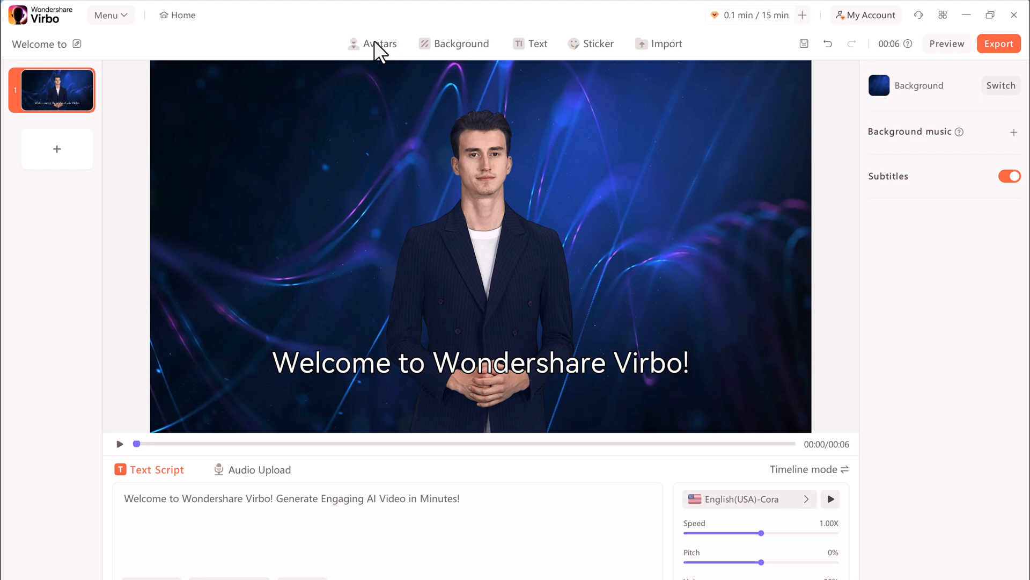
Browse the text presets and Hot stickers without adding anything to the scene.
{"action": "left_click", "coordinate": [530, 44]}
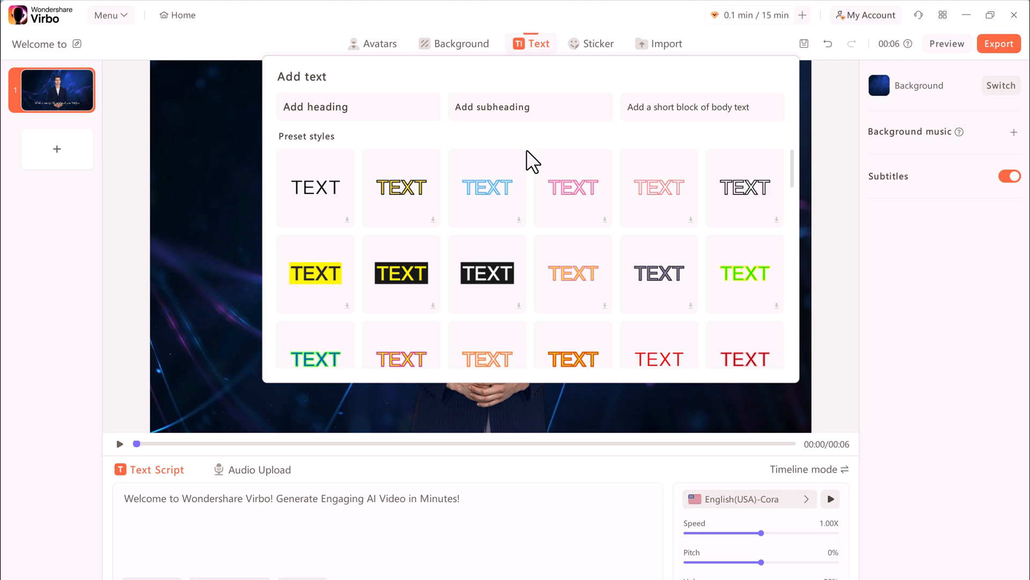
{"action": "mouse_move", "coordinate": [590, 59]}
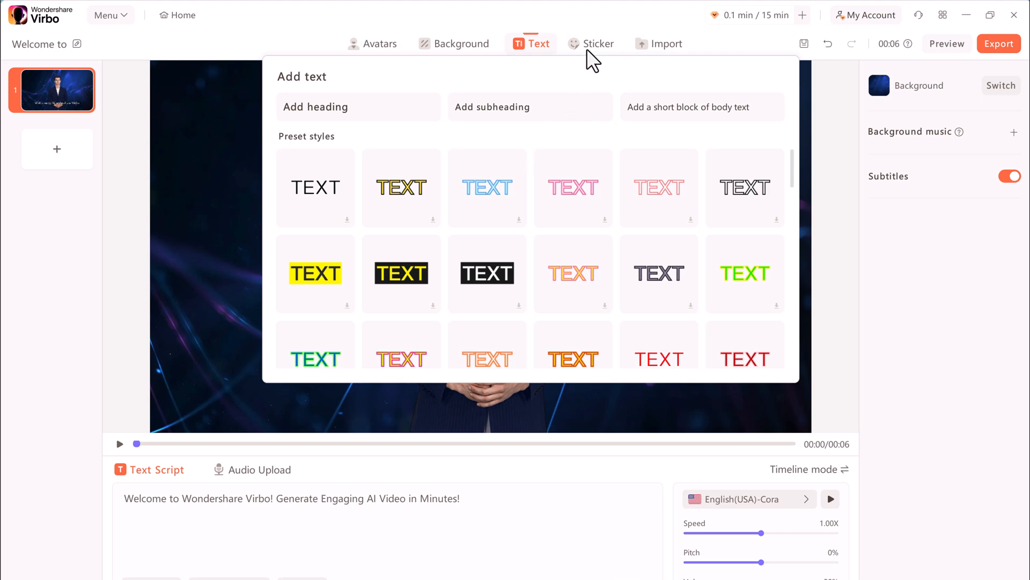
{"action": "left_click", "coordinate": [598, 44]}
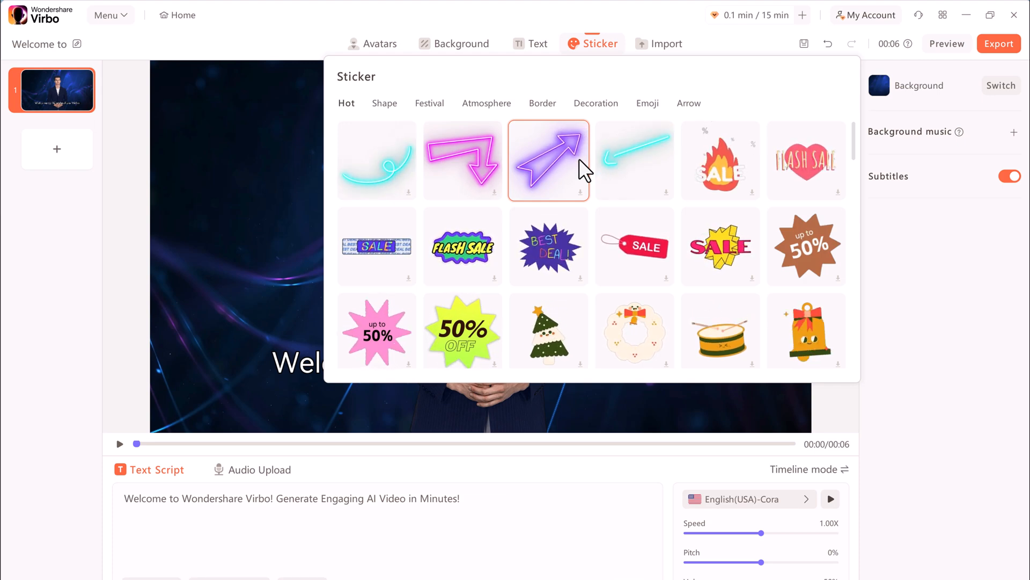
{"action": "scroll", "scroll_direction": "down", "scroll_amount": 3}
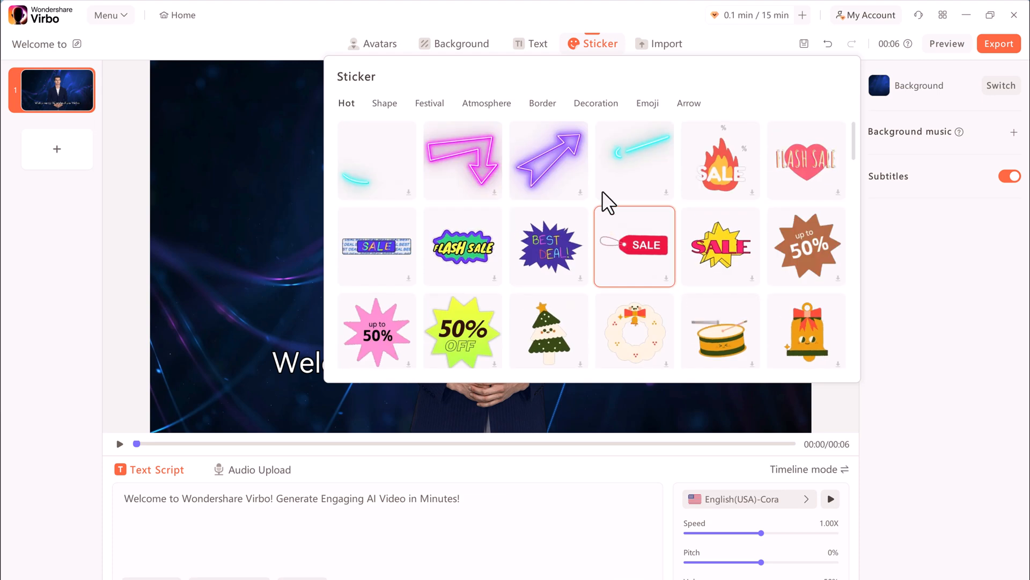
{"action": "left_click", "coordinate": [665, 43]}
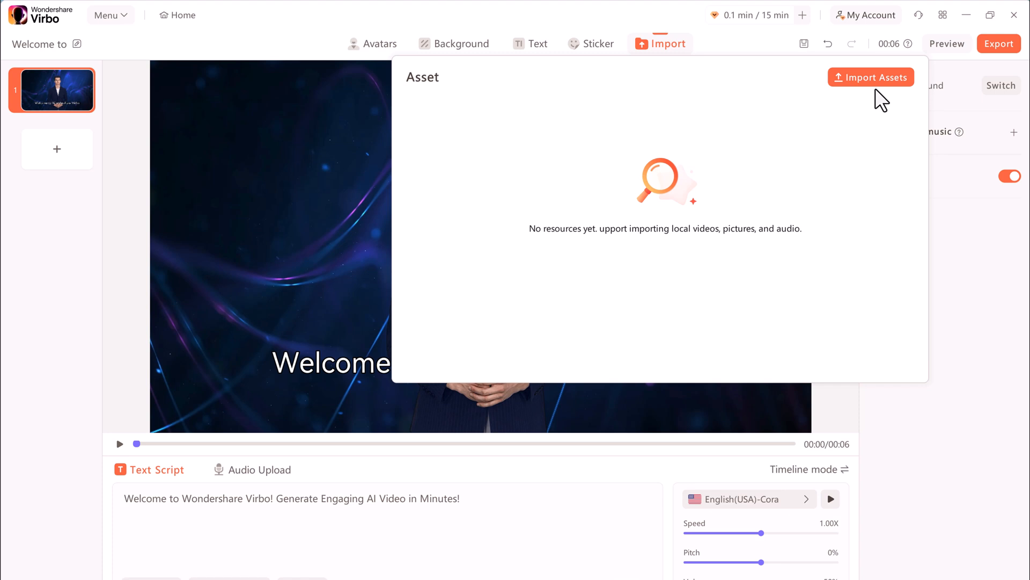
{"action": "mouse_move", "coordinate": [766, 313]}
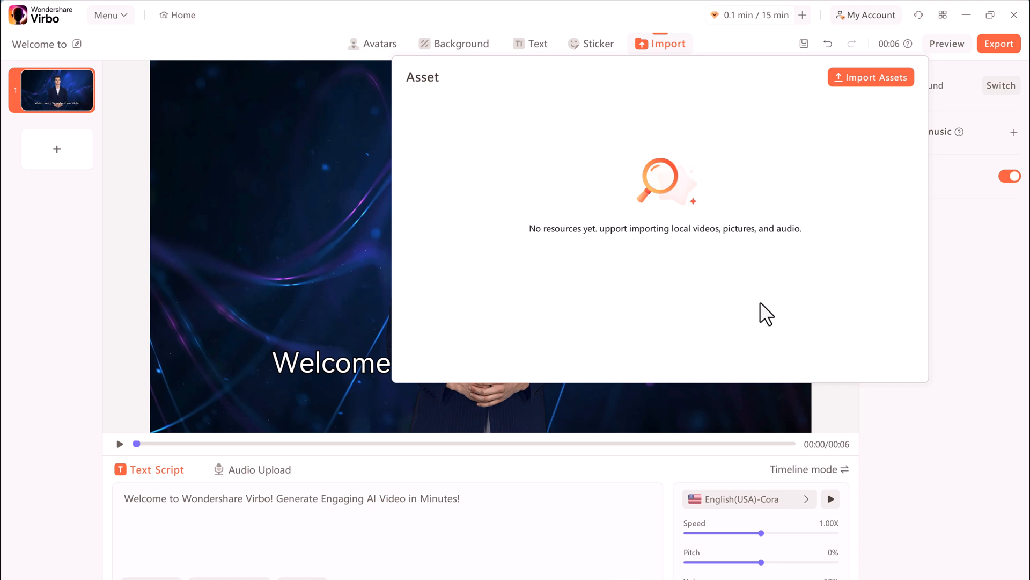
{"action": "mouse_move", "coordinate": [961, 244]}
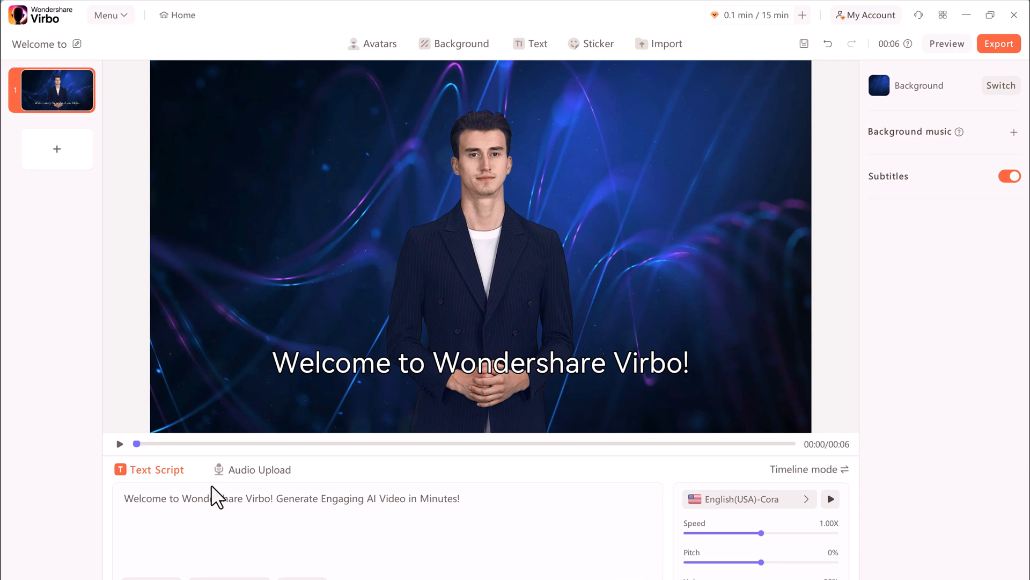
{"action": "mouse_move", "coordinate": [180, 490]}
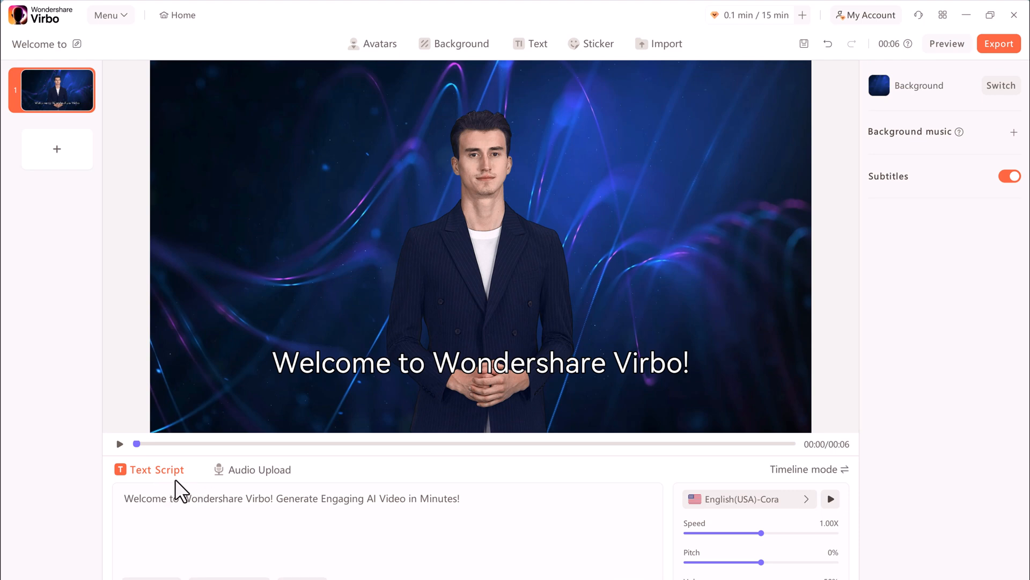
Look at Audio Upload, then switch the narration back to Text Script.
{"action": "left_click", "coordinate": [260, 468]}
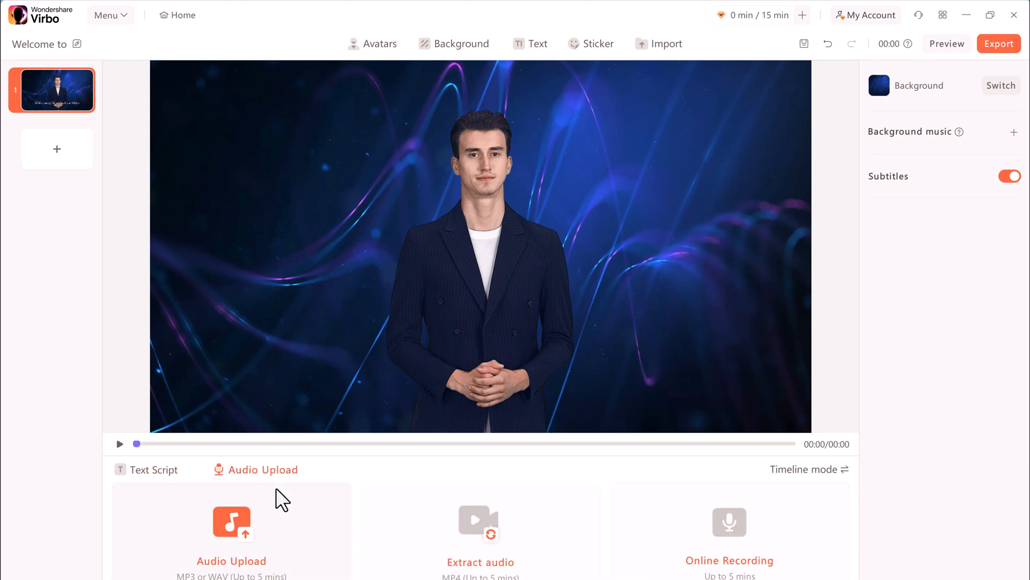
{"action": "mouse_move", "coordinate": [301, 530]}
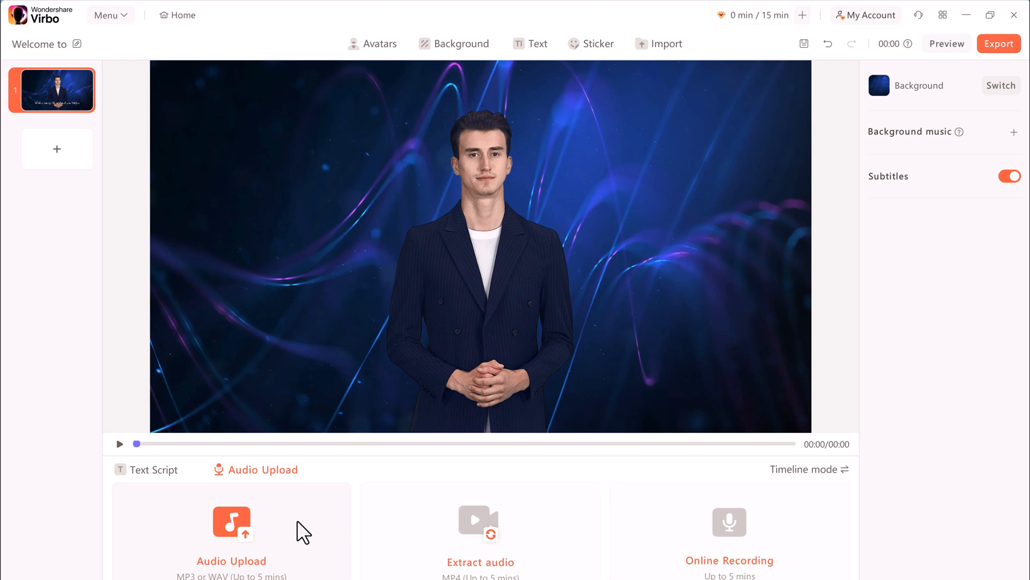
{"action": "mouse_move", "coordinate": [454, 531]}
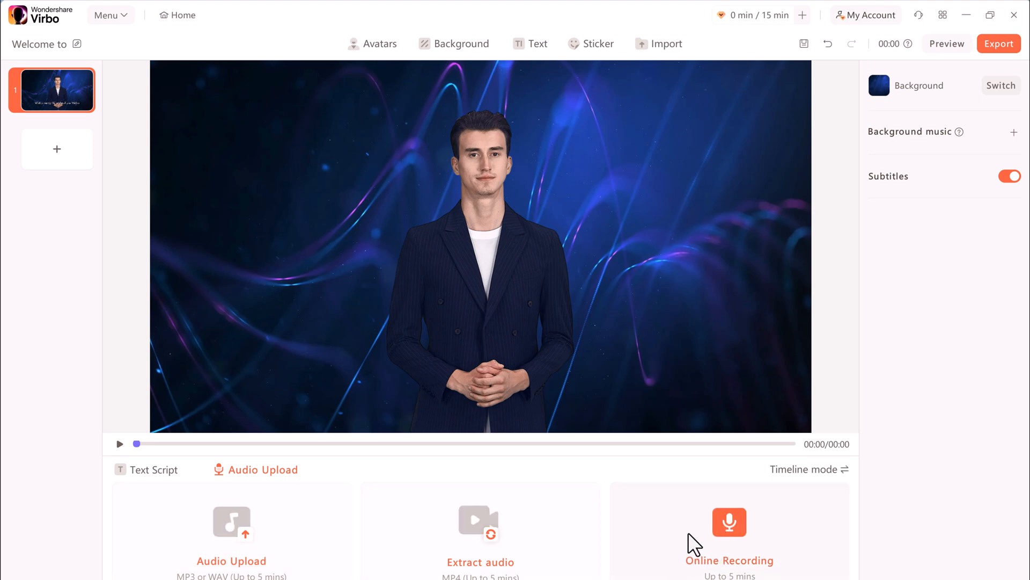
{"action": "mouse_move", "coordinate": [687, 548]}
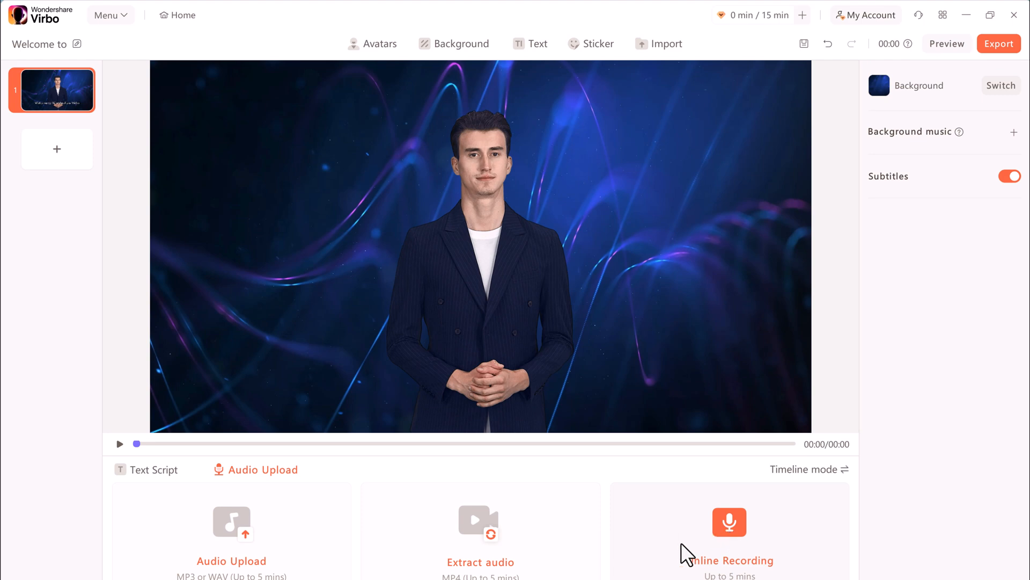
{"action": "mouse_move", "coordinate": [351, 515]}
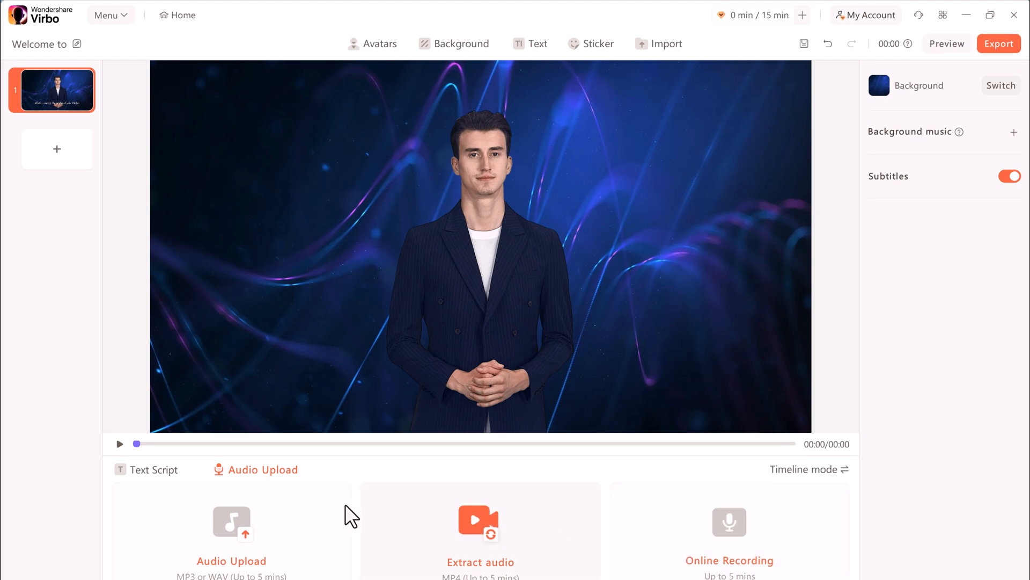
{"action": "left_click", "coordinate": [154, 469]}
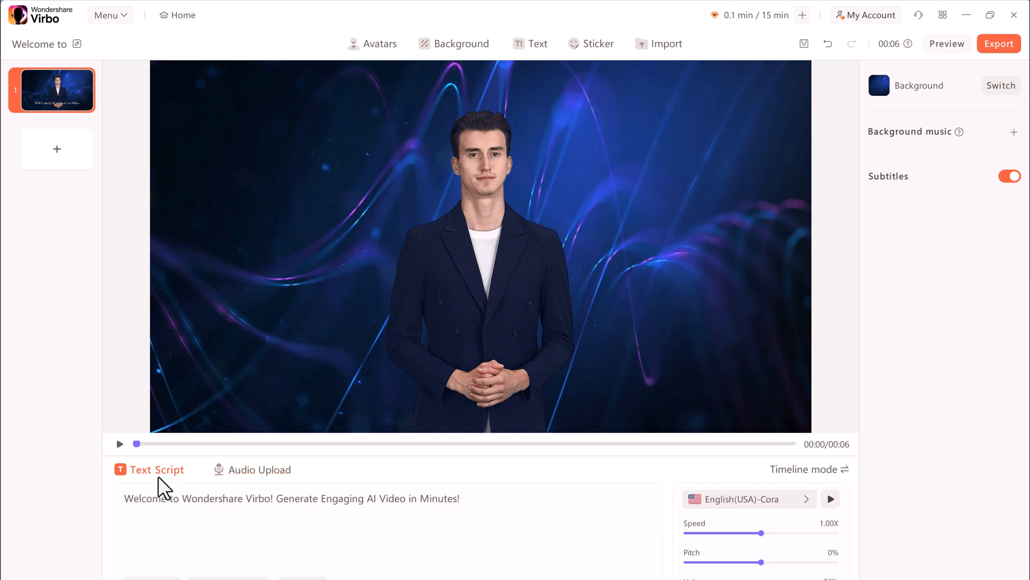
Replace the script with the 'Hey everyone!' intro; preview a Professional AI rewrite without applying.
{"action": "double_click", "coordinate": [210, 498]}
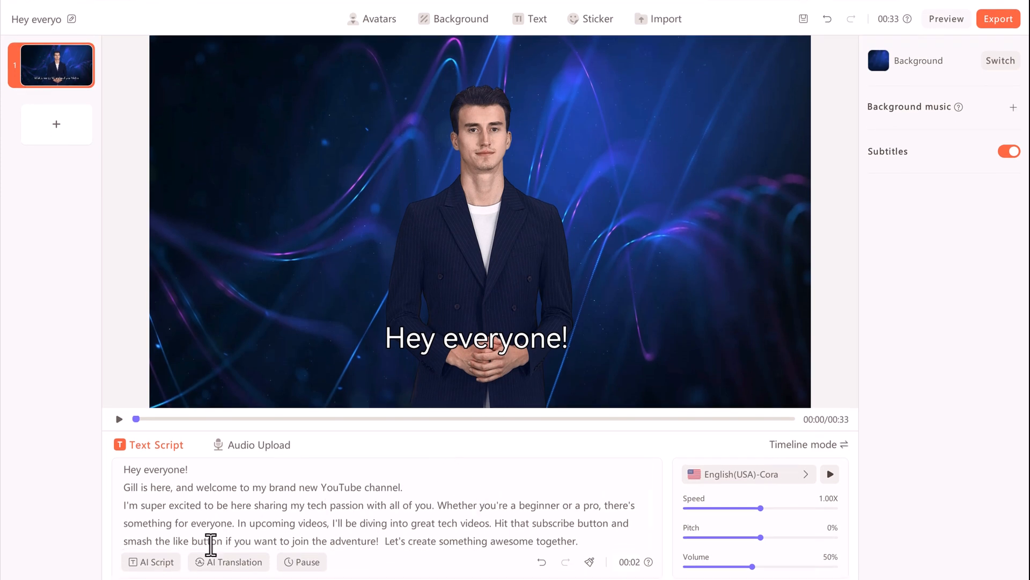
{"action": "left_click", "coordinate": [150, 562]}
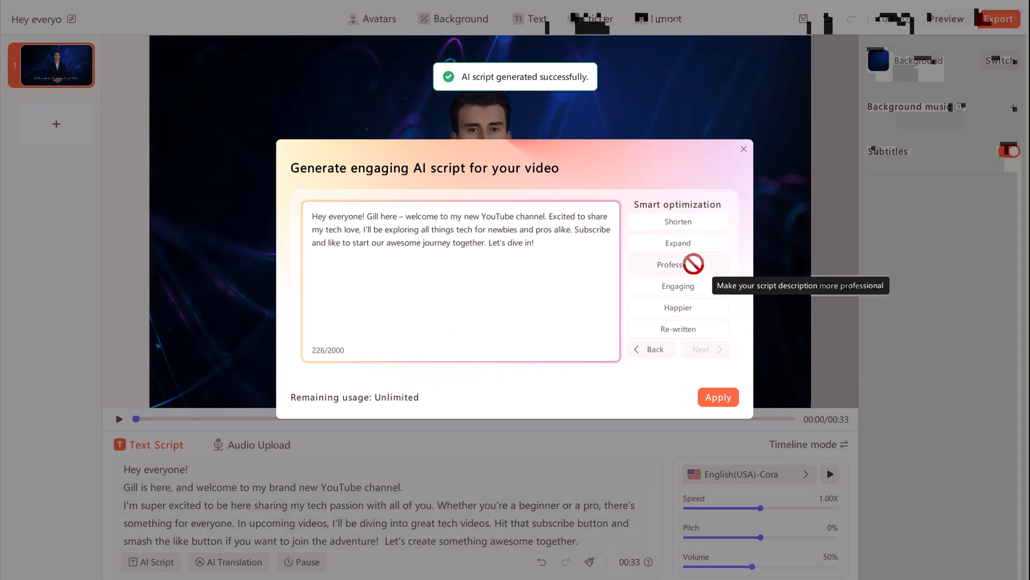
{"action": "left_click", "coordinate": [677, 264]}
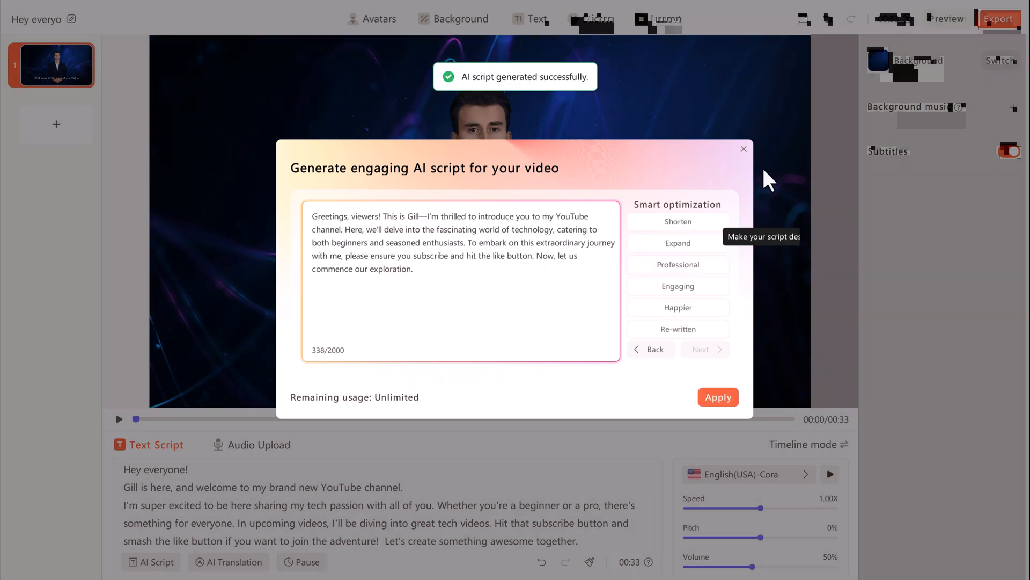
{"action": "left_click", "coordinate": [744, 149]}
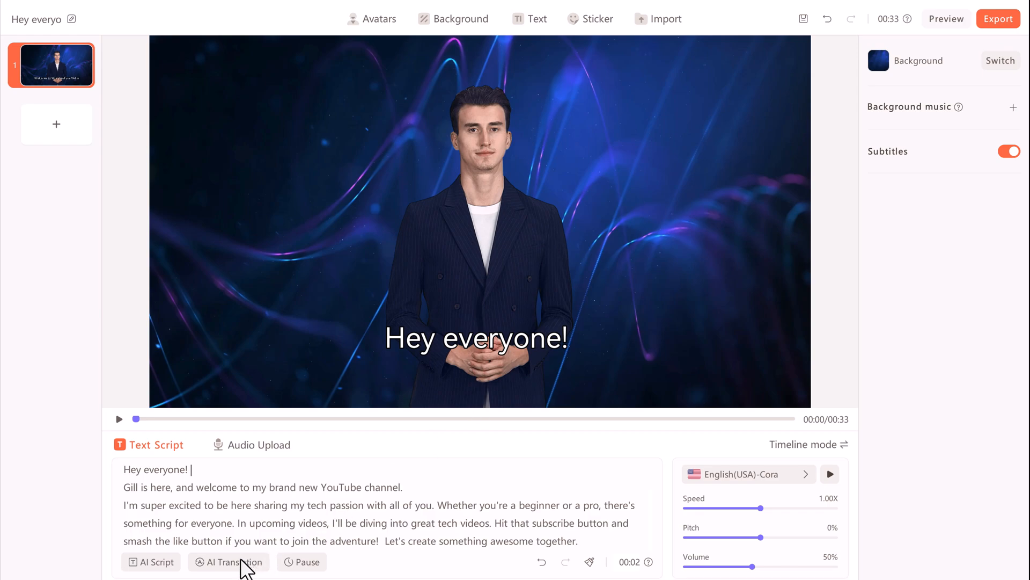
{"action": "left_click", "coordinate": [229, 562]}
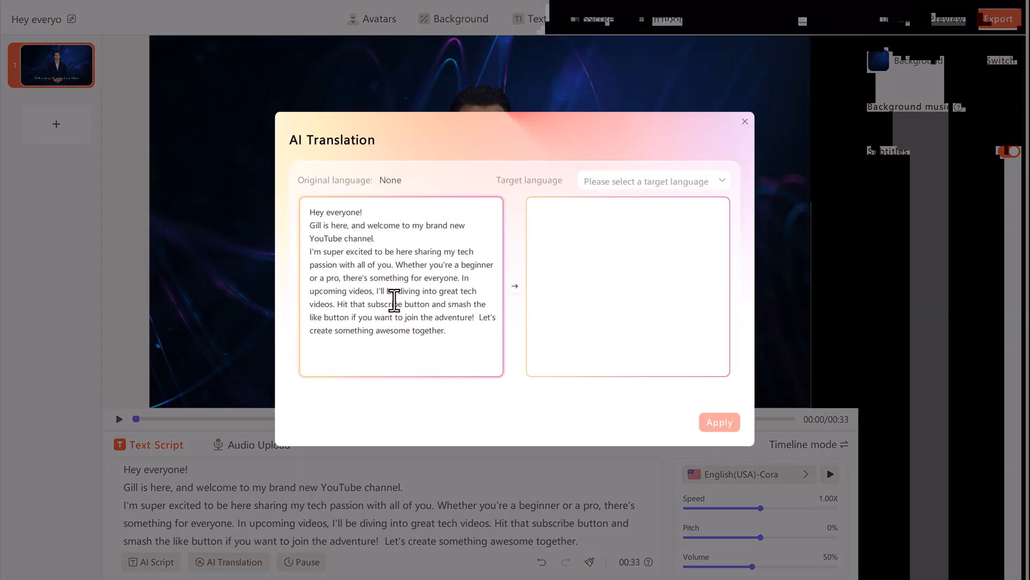
{"action": "left_click", "coordinate": [653, 181]}
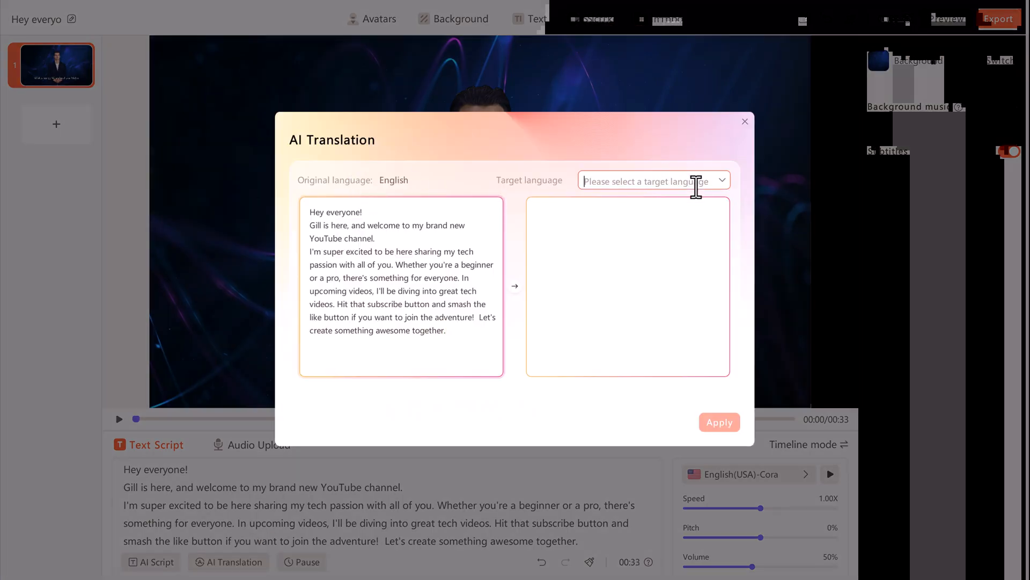
{"action": "left_click", "coordinate": [653, 181]}
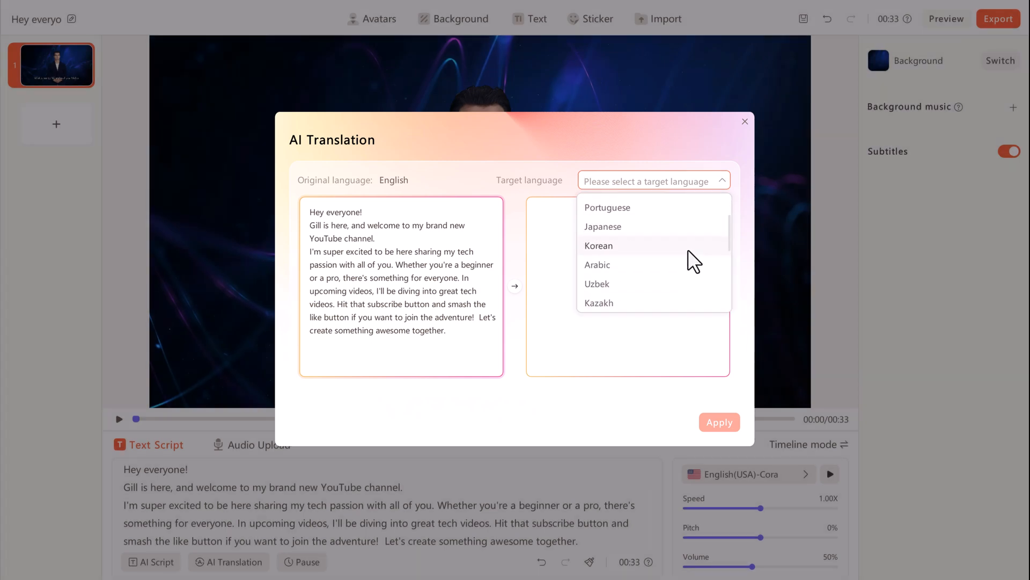
{"action": "scroll", "scroll_direction": "down", "scroll_amount": 3}
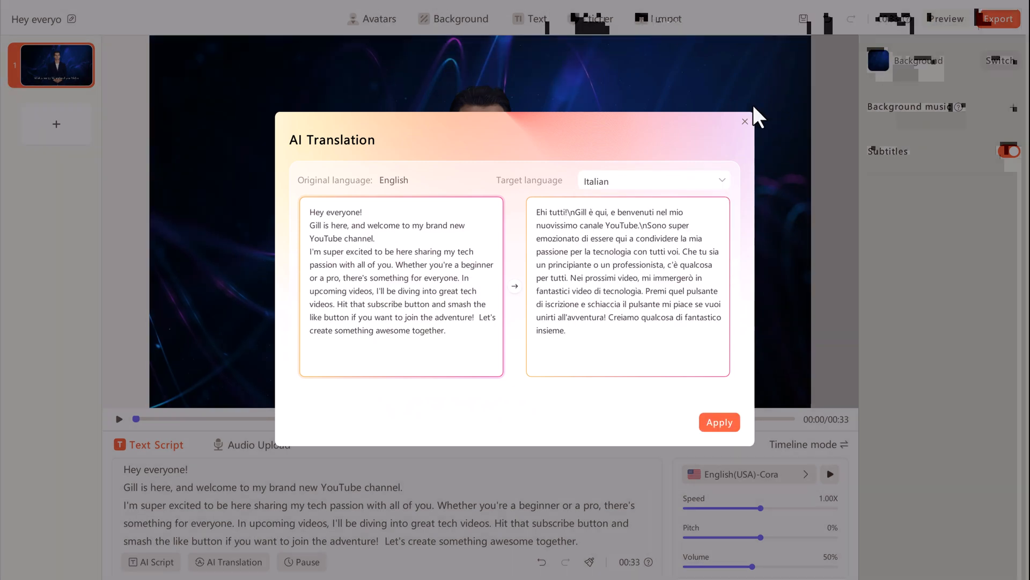
{"action": "left_click", "coordinate": [745, 122]}
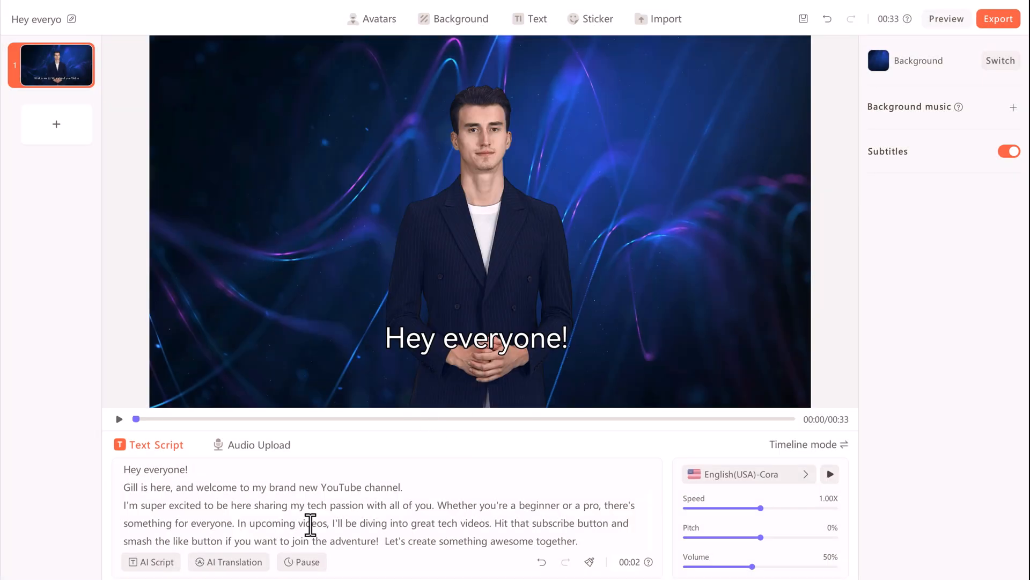
{"action": "mouse_move", "coordinate": [349, 511]}
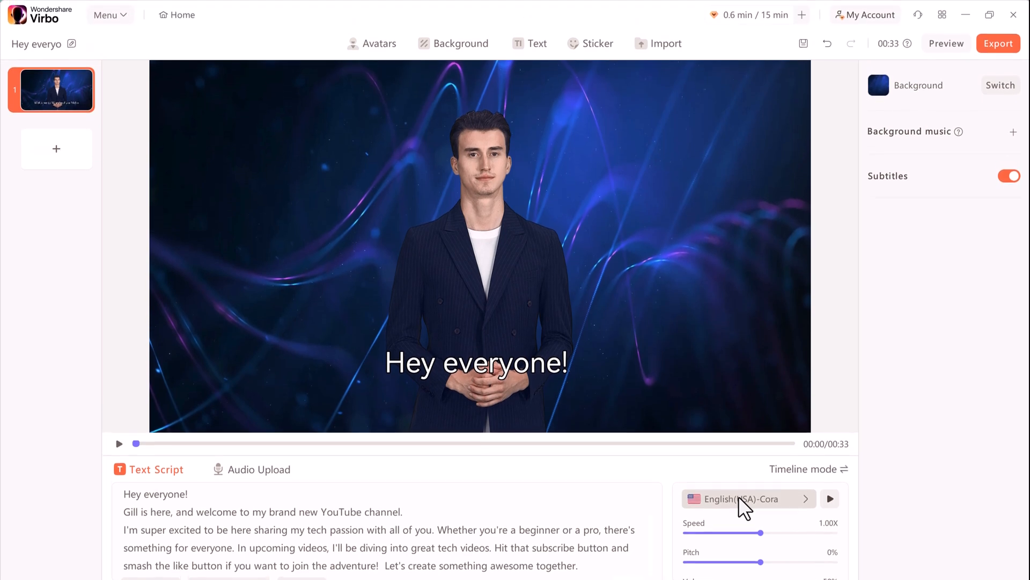
Replace the Cora voice with the English male Irish voice English(IRL)-Connor.
{"action": "left_click", "coordinate": [743, 498]}
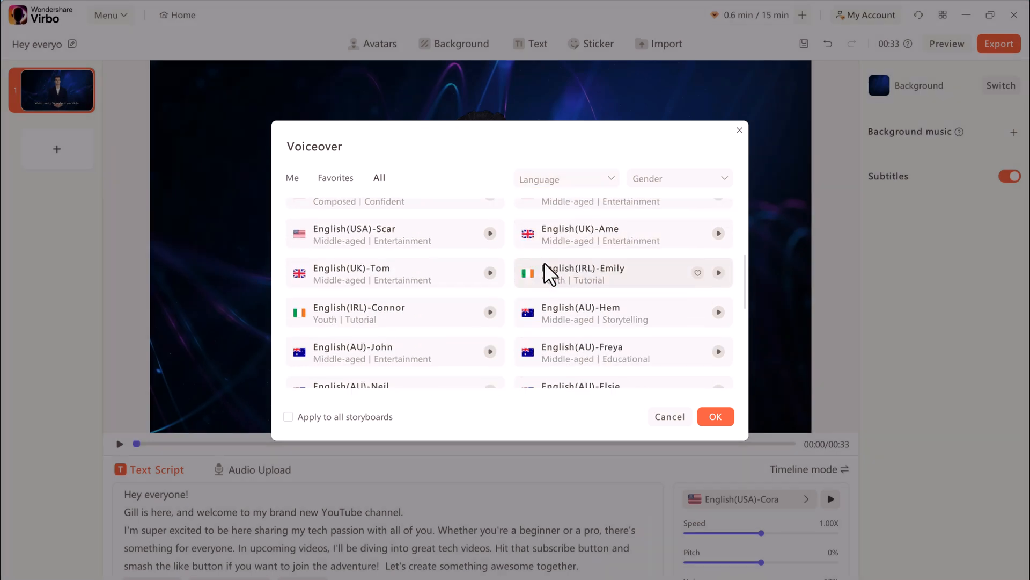
{"action": "left_click", "coordinate": [564, 178]}
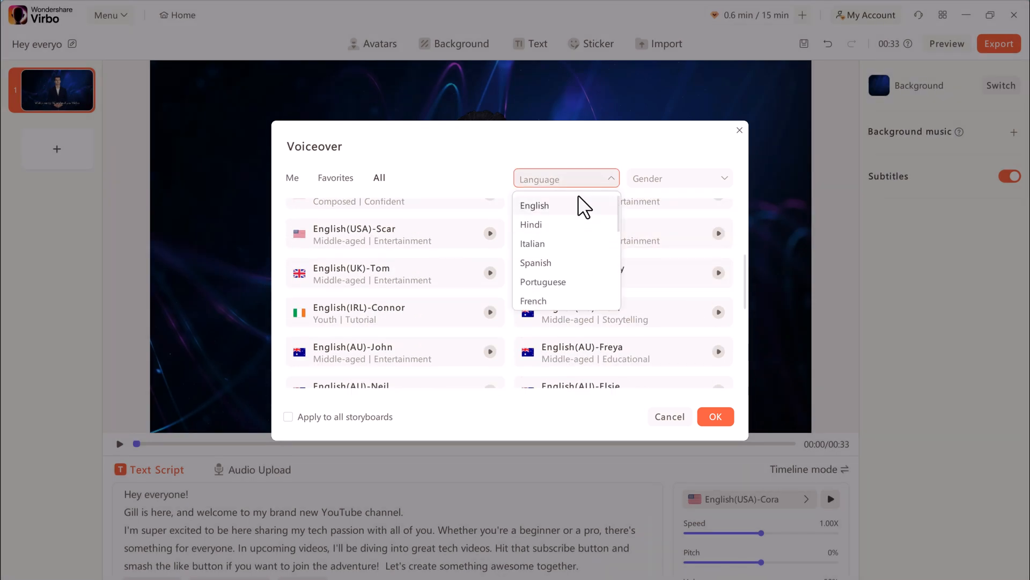
{"action": "left_click", "coordinate": [533, 205]}
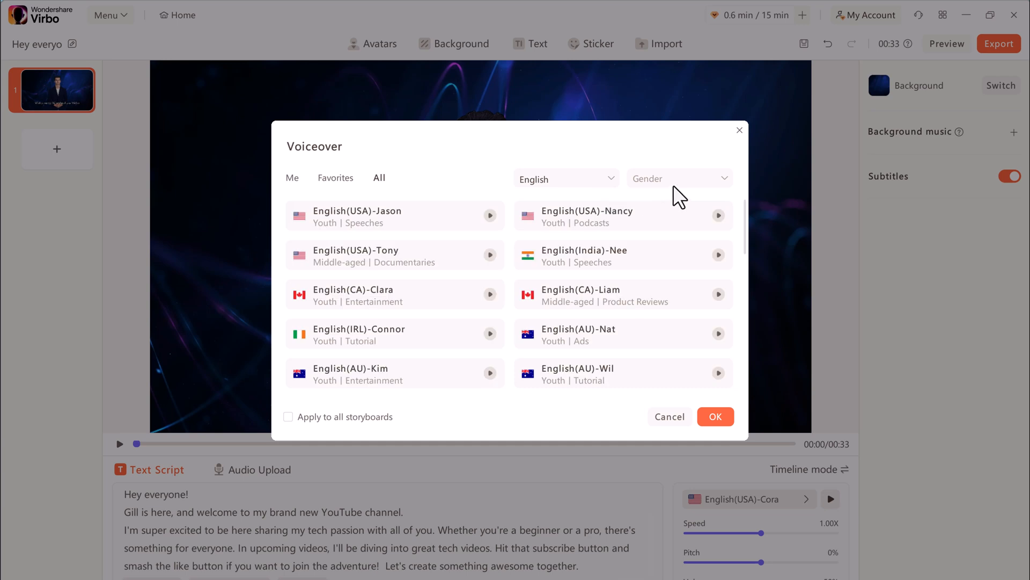
{"action": "left_click", "coordinate": [679, 178]}
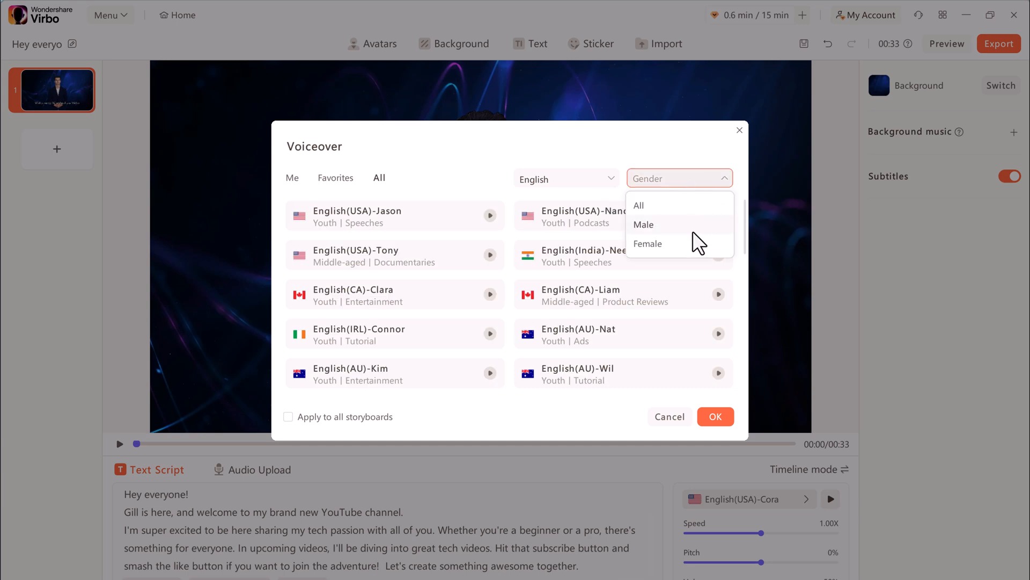
{"action": "left_click", "coordinate": [644, 224]}
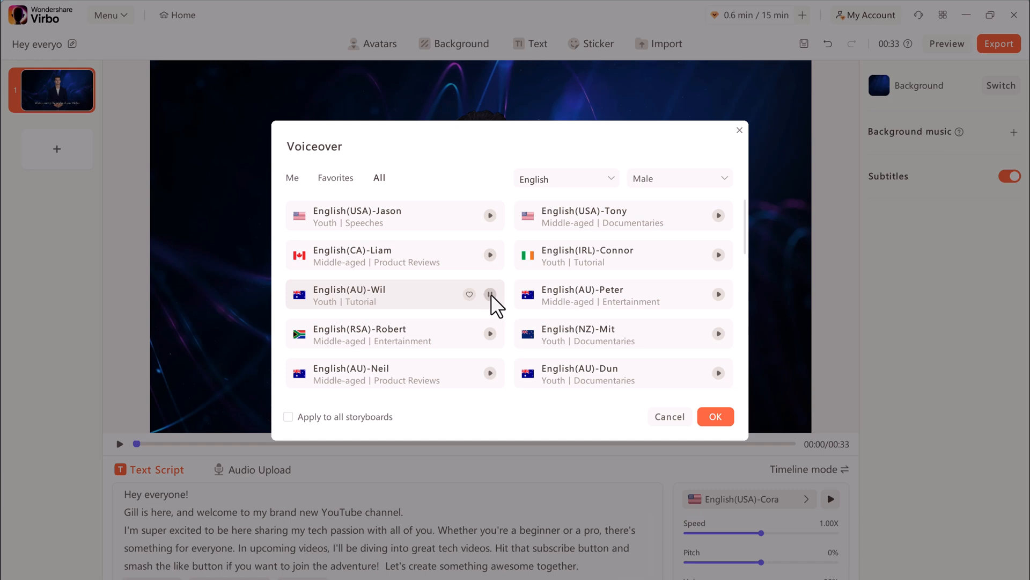
{"action": "left_click", "coordinate": [620, 254]}
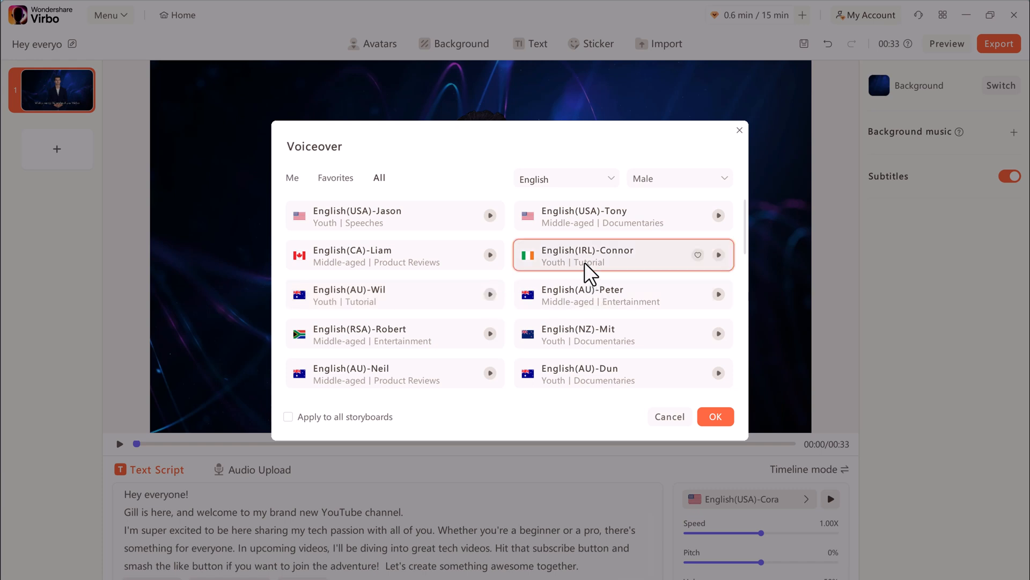
{"action": "left_click", "coordinate": [715, 415]}
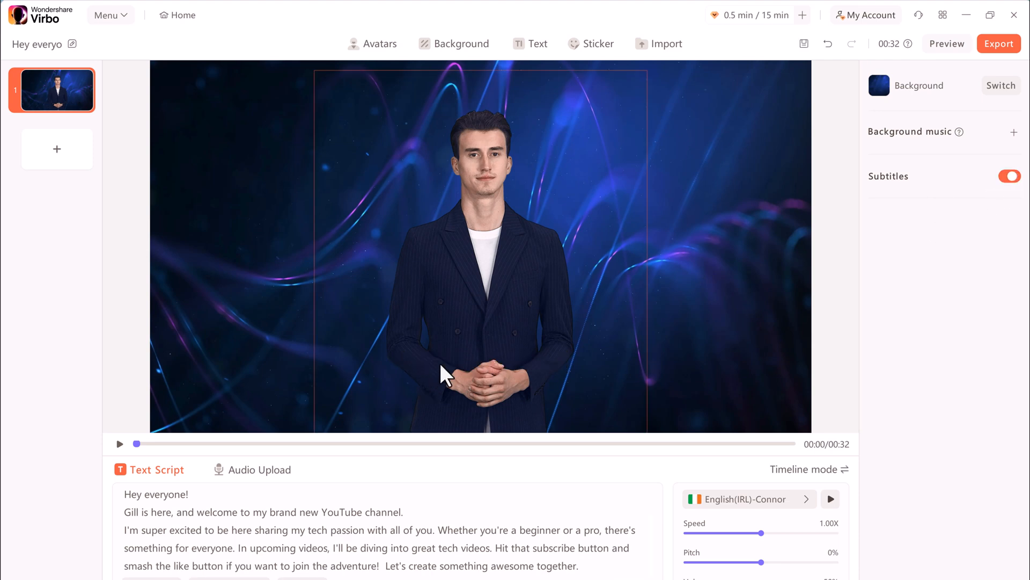
Switch subtitles off on the presenter slide and export the 32-second video.
{"action": "left_click", "coordinate": [1010, 175]}
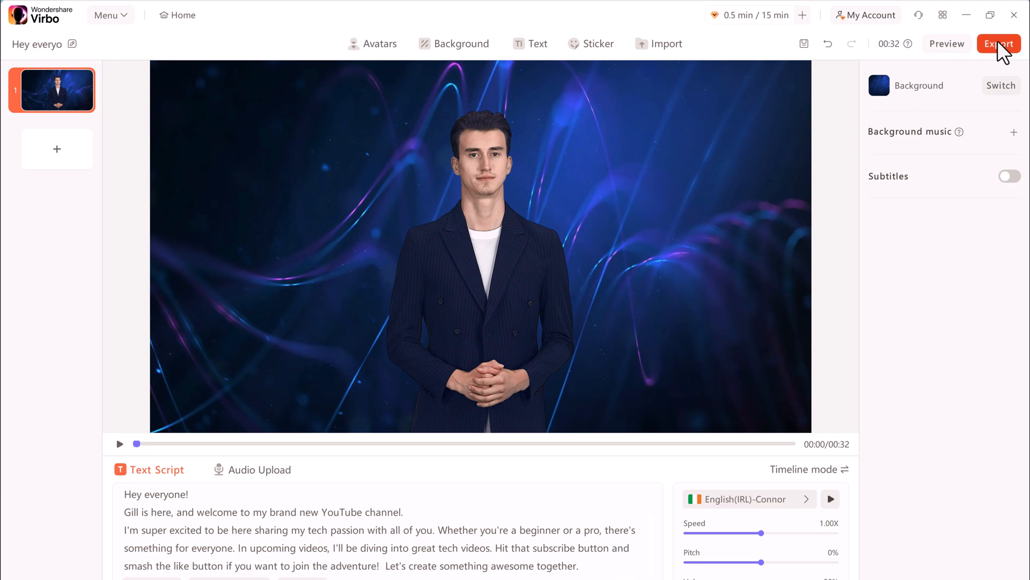
{"action": "left_click", "coordinate": [998, 43]}
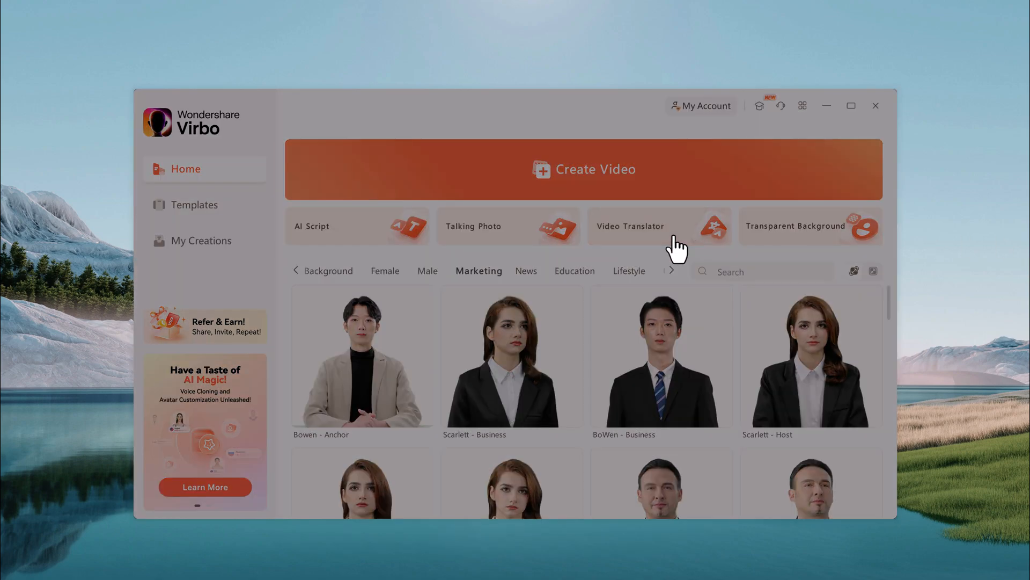
Upload the exported video.mp4 to Video Translator.
{"action": "left_click", "coordinate": [659, 226]}
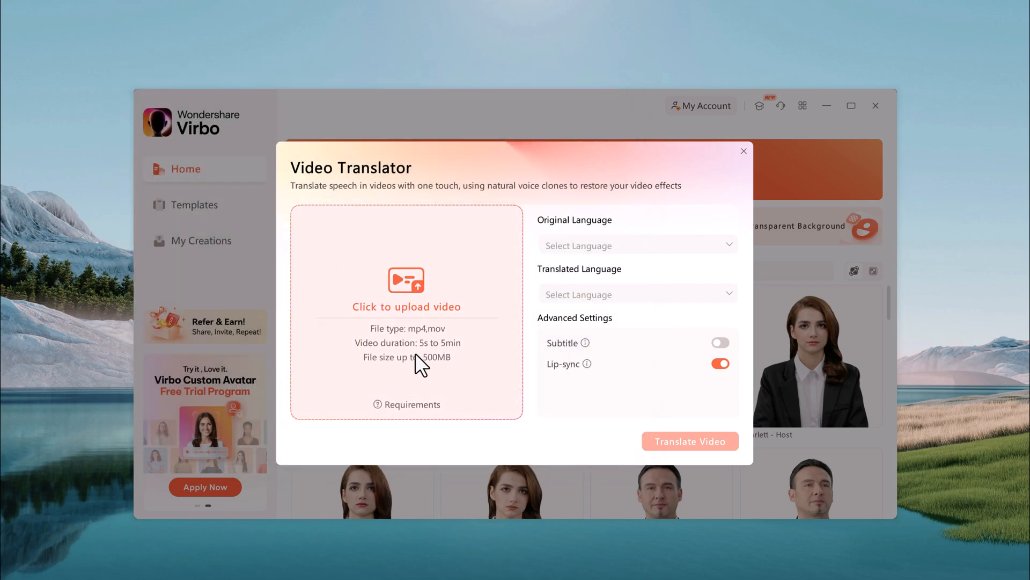
{"action": "left_click", "coordinate": [405, 289]}
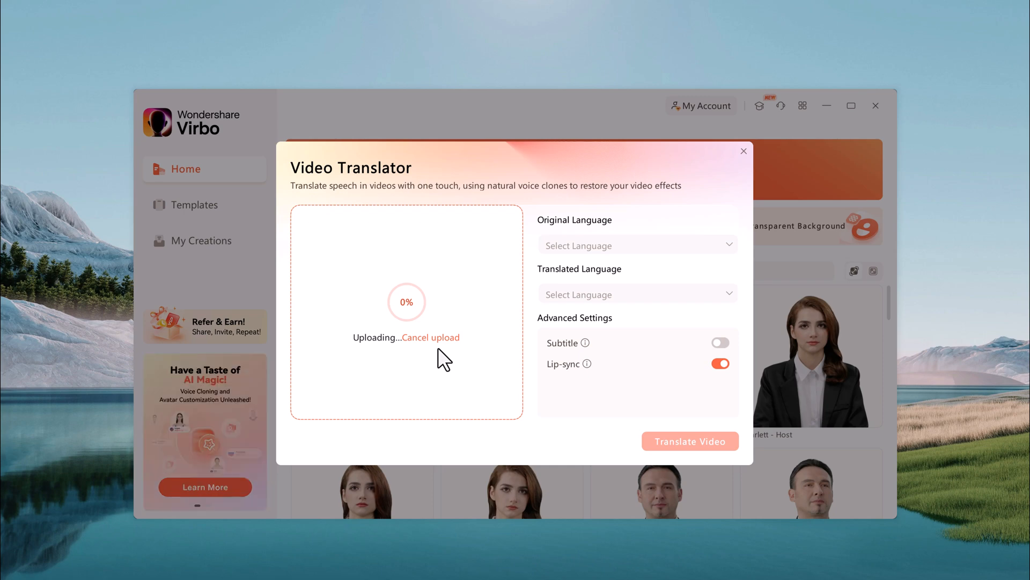
{"action": "left_click", "coordinate": [634, 245]}
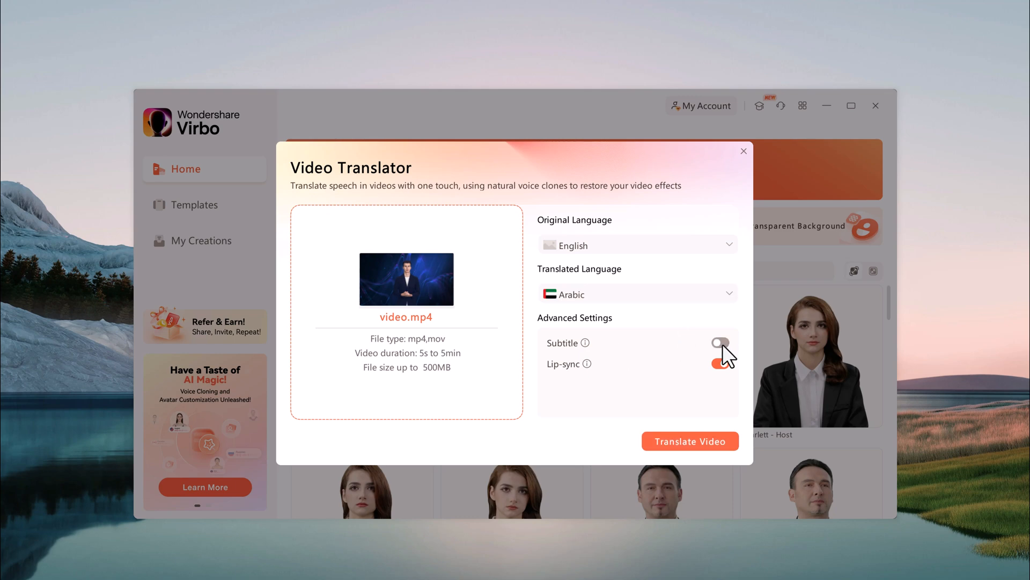
Translate the video from English to Arabic with subtitles left off.
{"action": "left_click", "coordinate": [720, 343]}
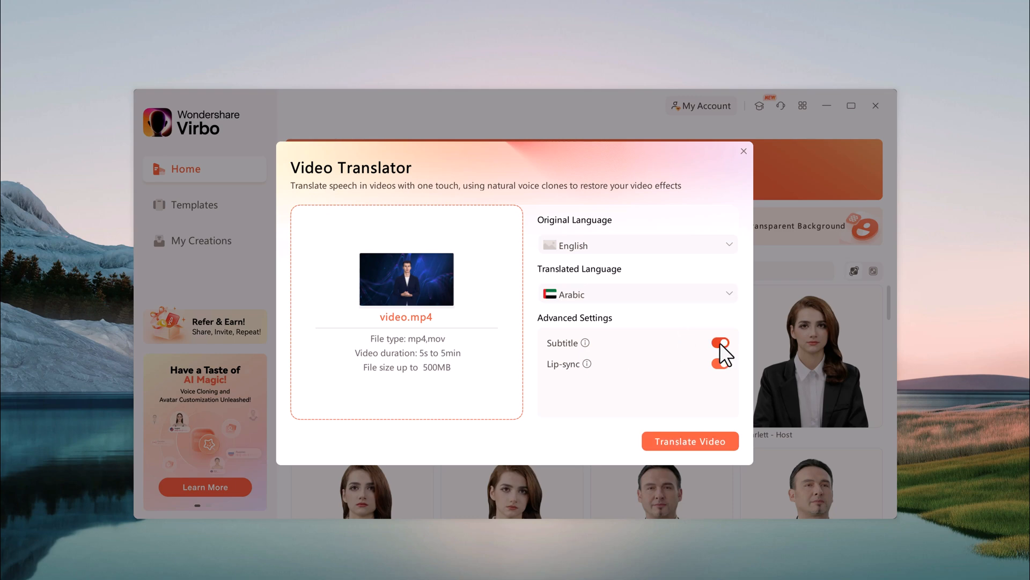
{"action": "left_click", "coordinate": [720, 342]}
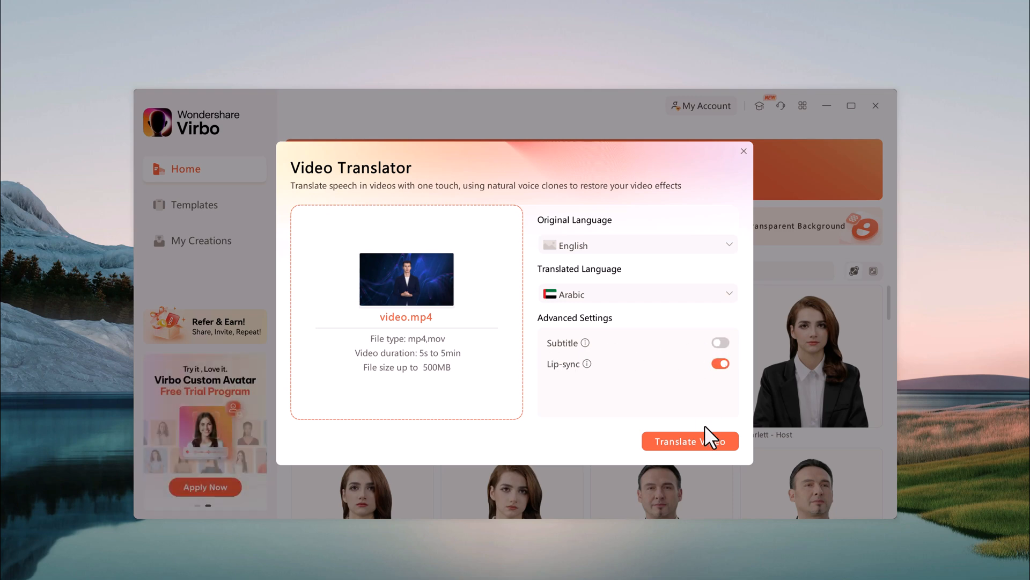
{"action": "left_click", "coordinate": [690, 442]}
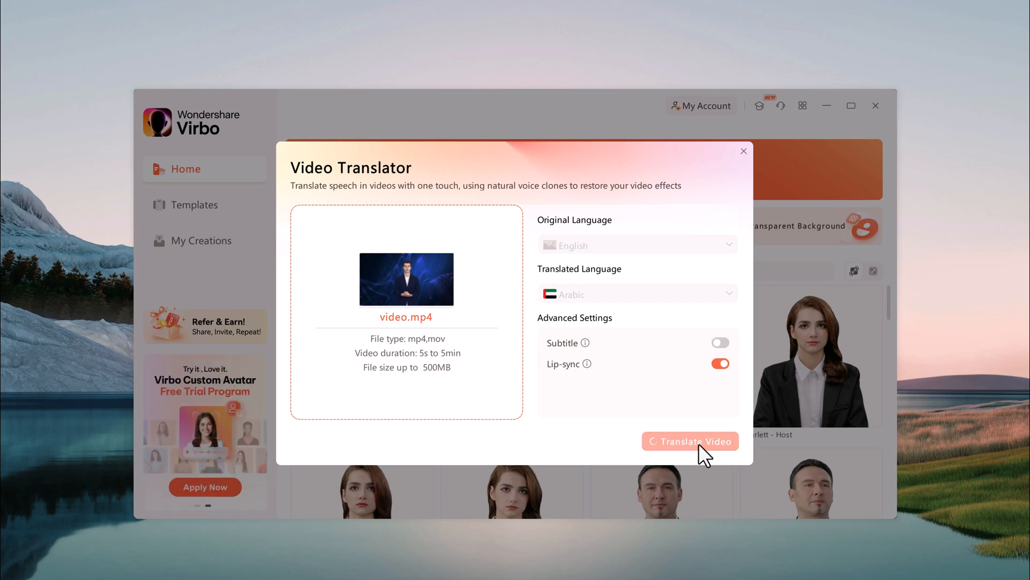
{"action": "left_click", "coordinate": [690, 441]}
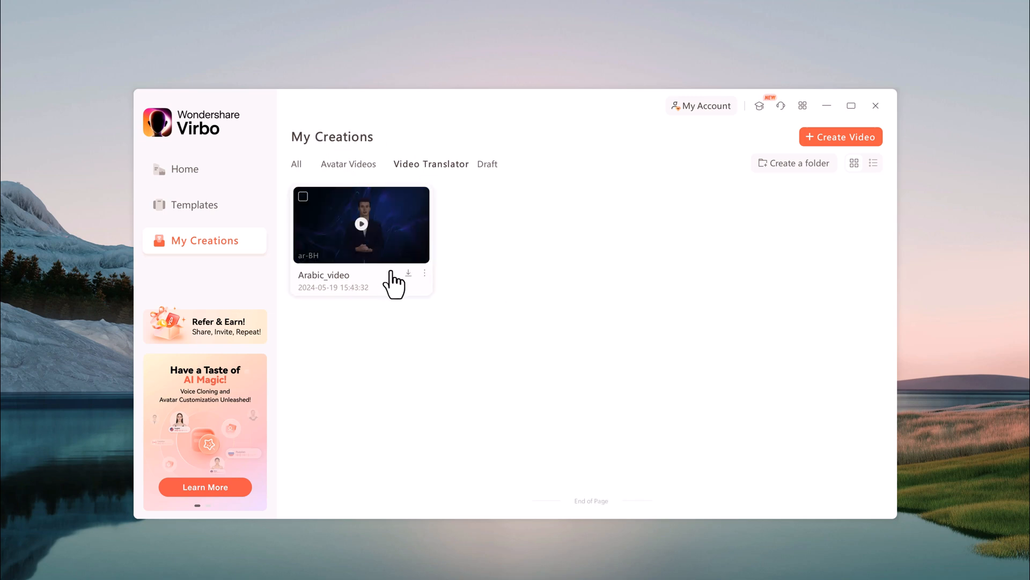
Download Arabic_video from My Creations under Video Translator.
{"action": "left_click", "coordinate": [408, 272]}
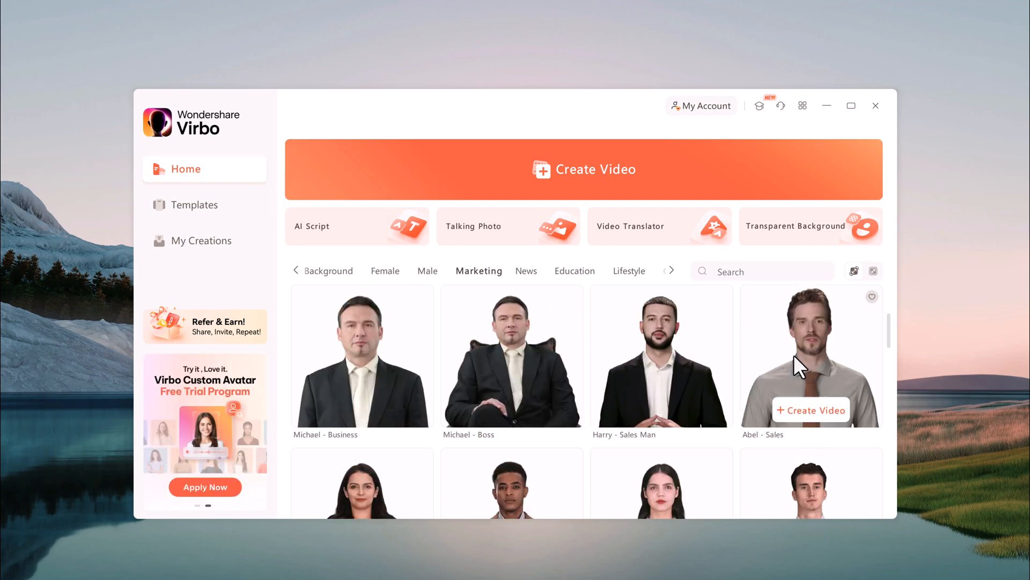
Scroll the avatar category tabs left to reveal earlier categories.
{"action": "left_click", "coordinate": [295, 270]}
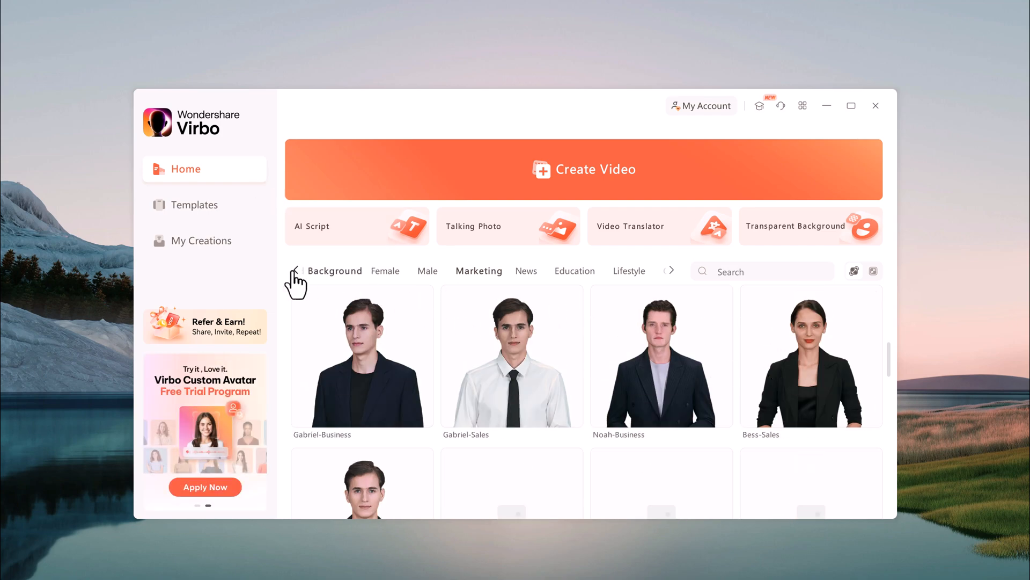